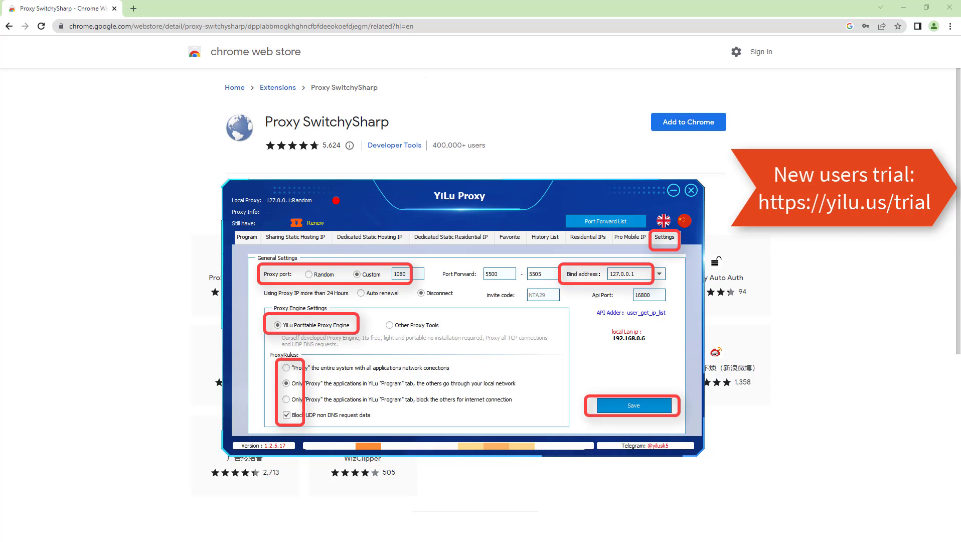
# Install Proxy SwitchySharp from the Chrome Web Store and confirm adding the extension
pyautogui.click(689, 122)
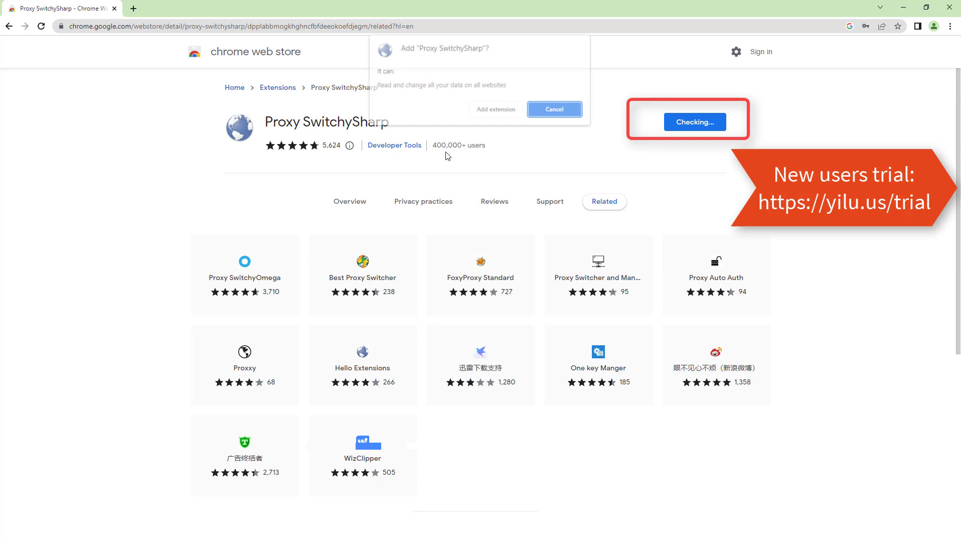
pyautogui.click(553, 110)
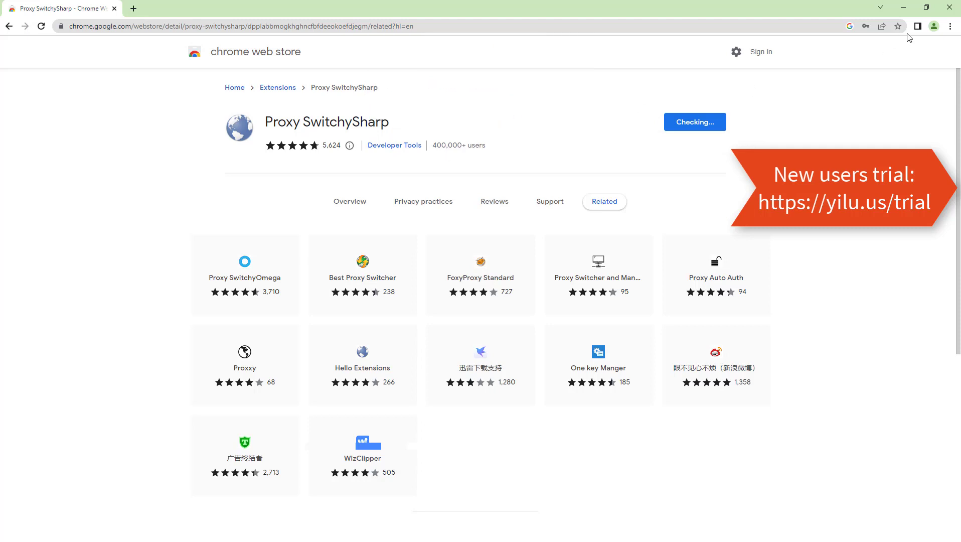
pyautogui.click(695, 122)
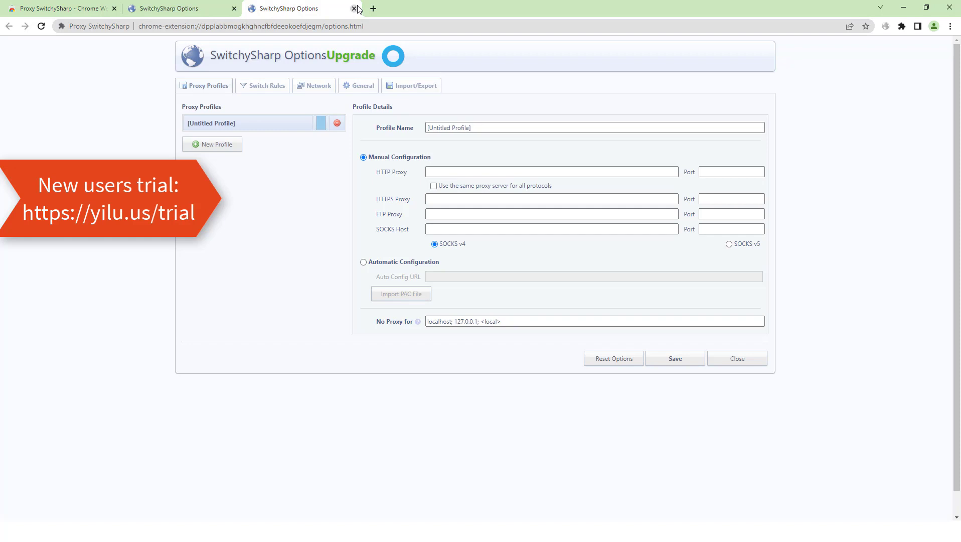
# Name the profile 'yiluproxy static ip' as a manual SOCKS v5 configuration
pyautogui.click(354, 8)
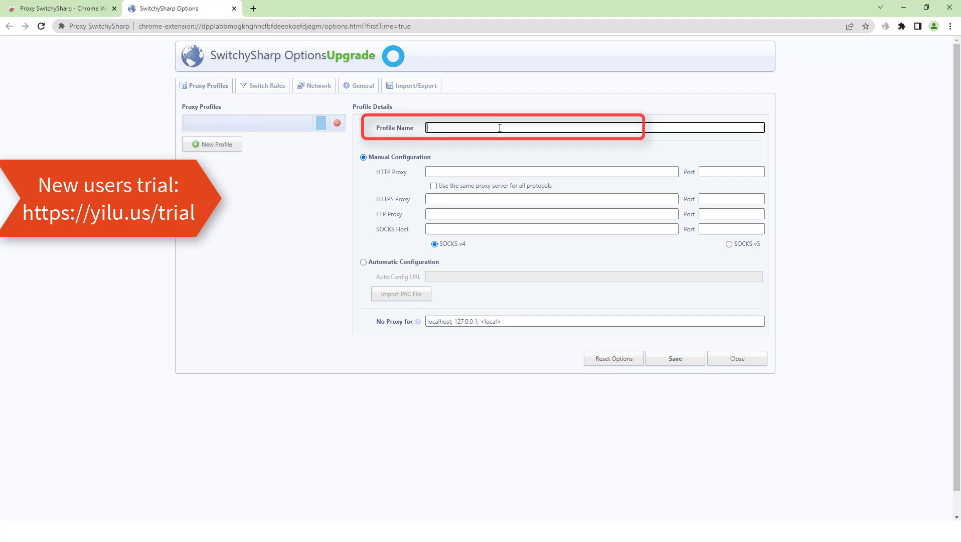
pyautogui.write('yiluproxy stat')
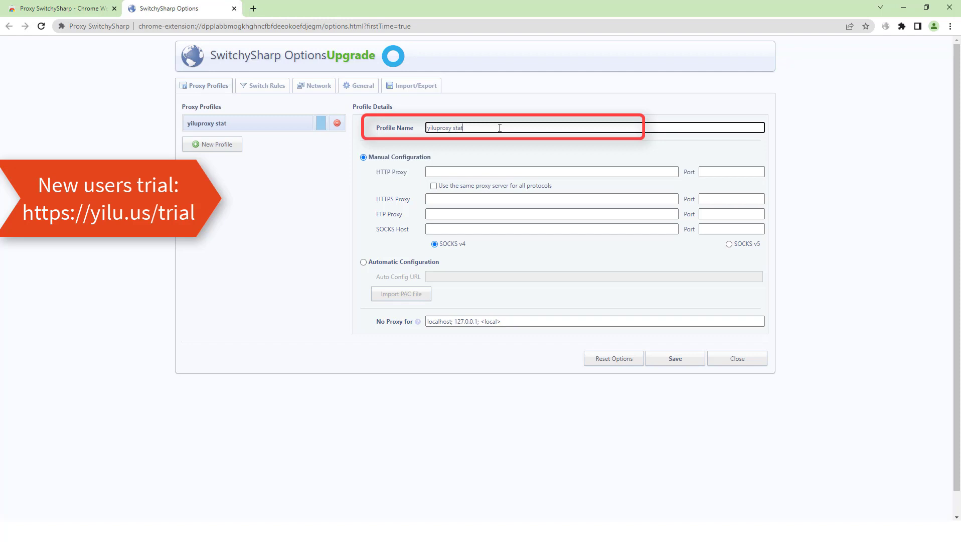
pyautogui.write('ic ip')
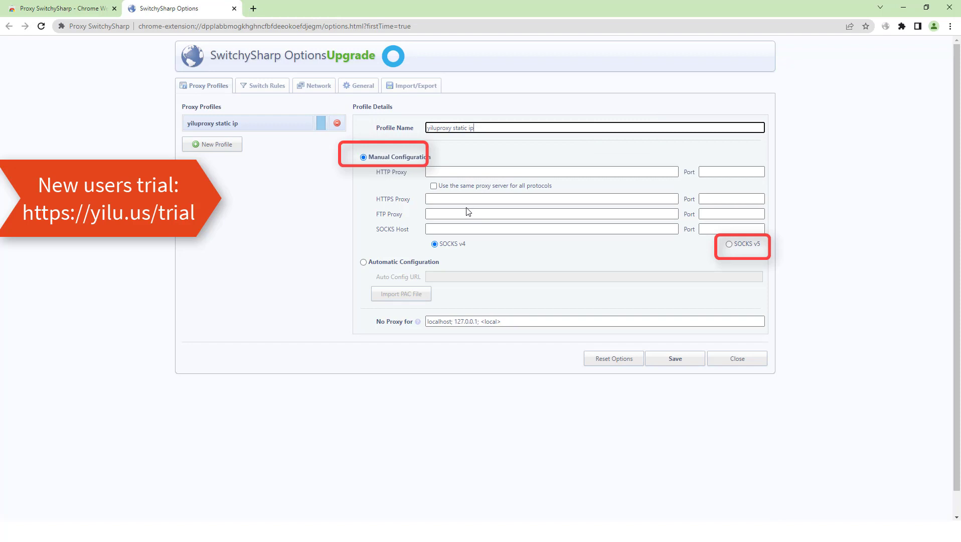
pyautogui.click(729, 244)
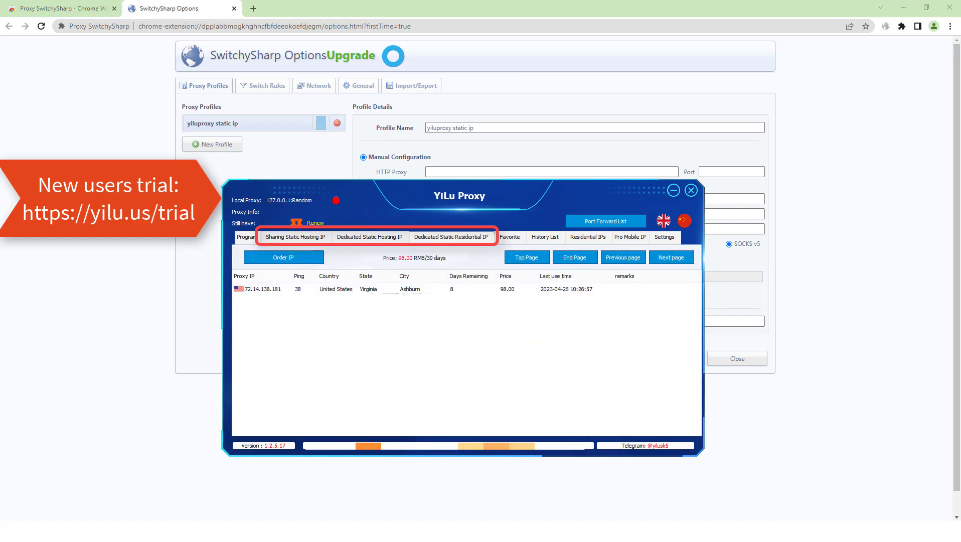
# Set SOCKS host 127.0.0.1 on port 5500, save the profile, and start a new tab
pyautogui.click(691, 190)
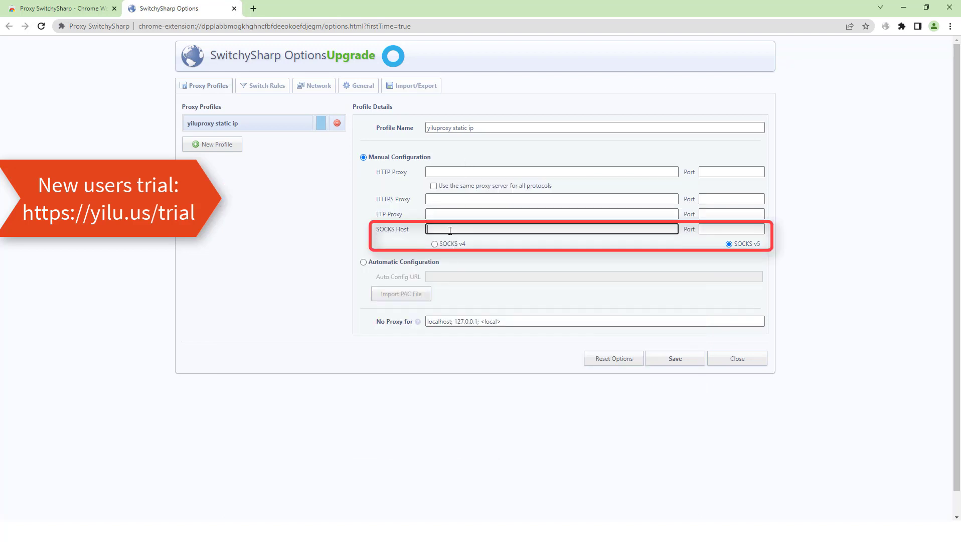
pyautogui.write('127.0.0.1')
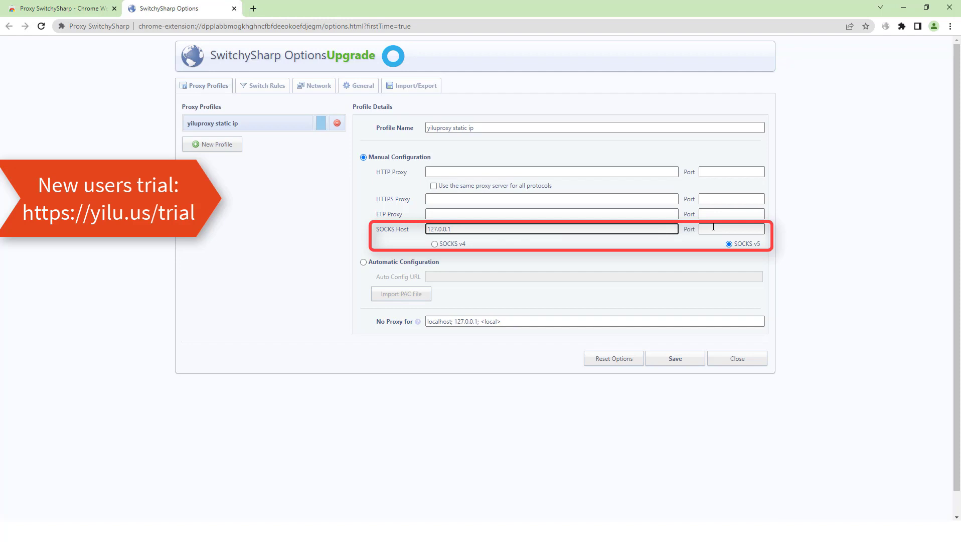
pyautogui.write('550')
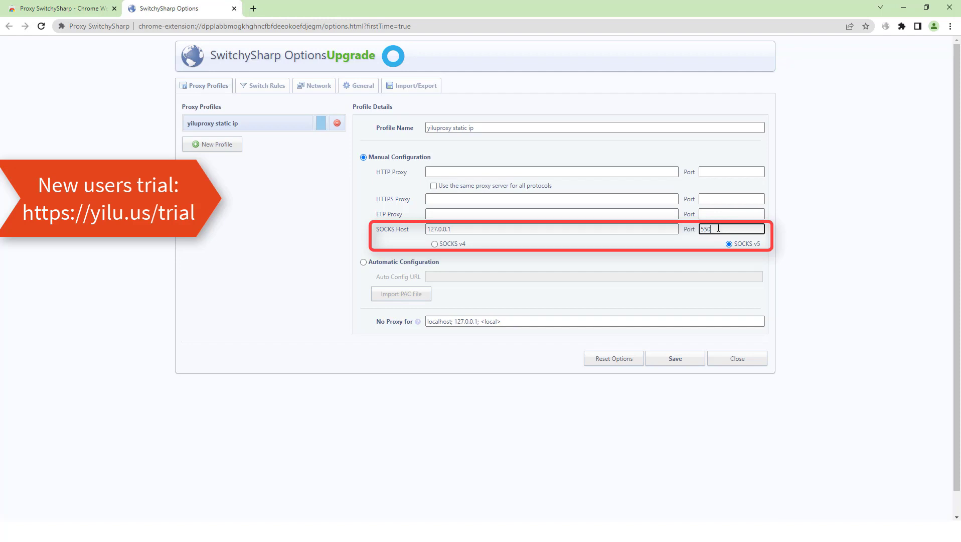
pyautogui.click(676, 358)
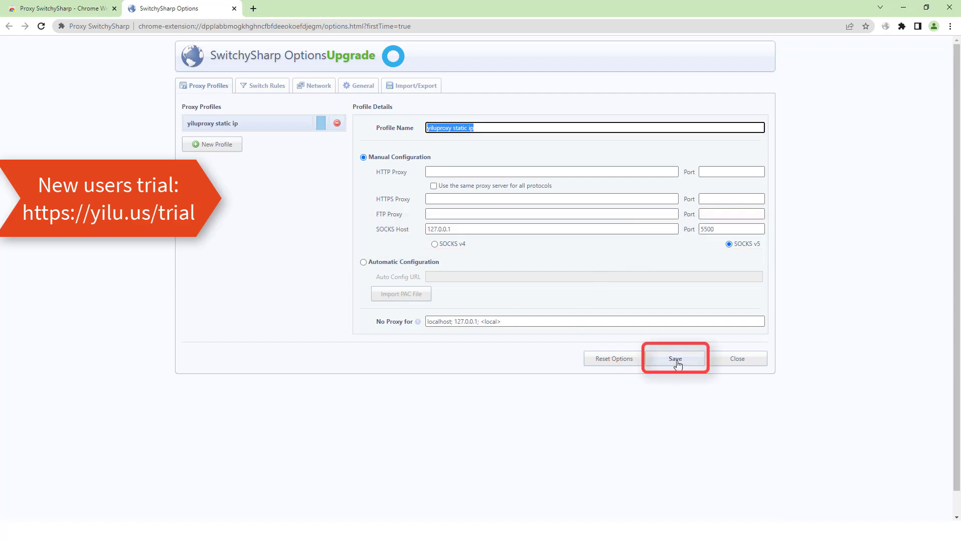
pyautogui.click(674, 358)
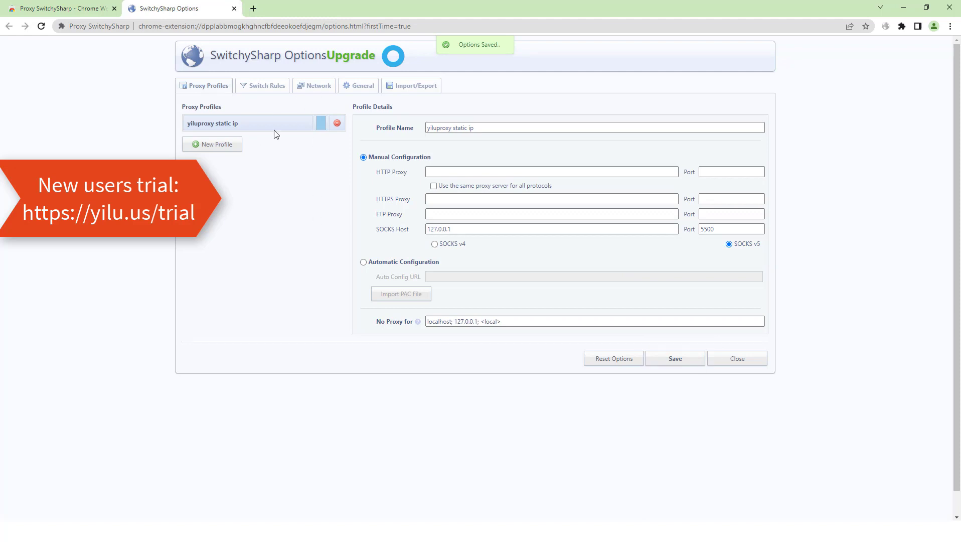
pyautogui.click(330, 8)
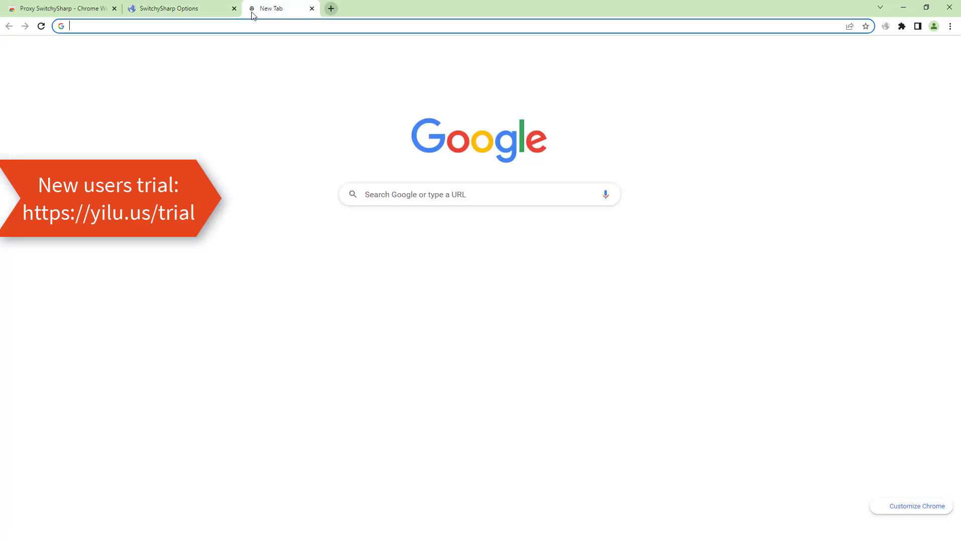
# Verify ipinfo.io reports 72.14.138.181 with the 'yiluproxy static ip' profile active
pyautogui.click(886, 27)
pyautogui.write('ipinfo.io')
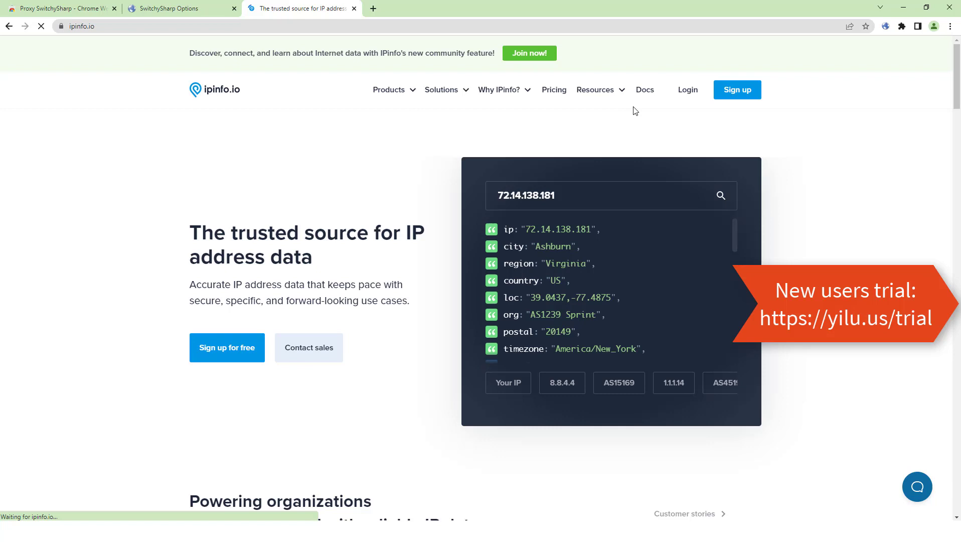
pyautogui.click(885, 26)
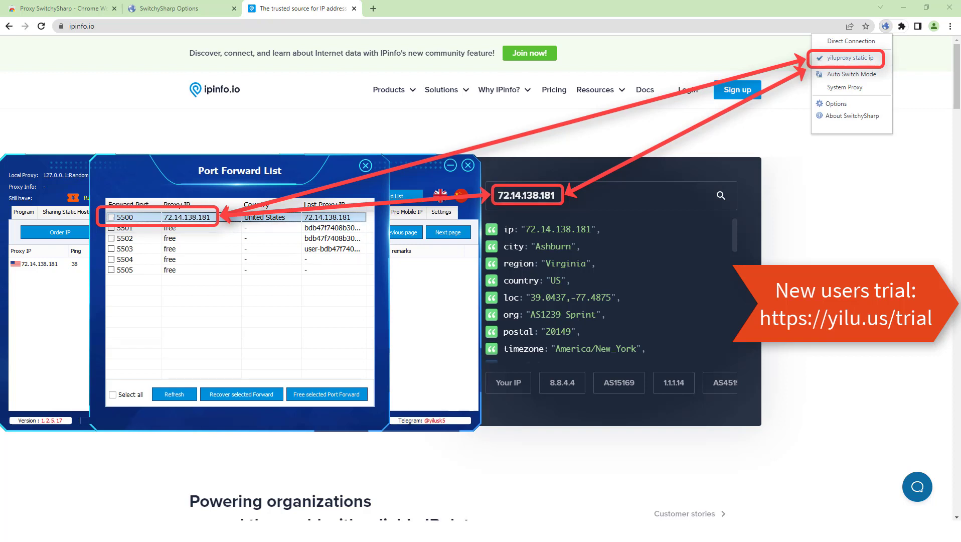
pyautogui.click(835, 103)
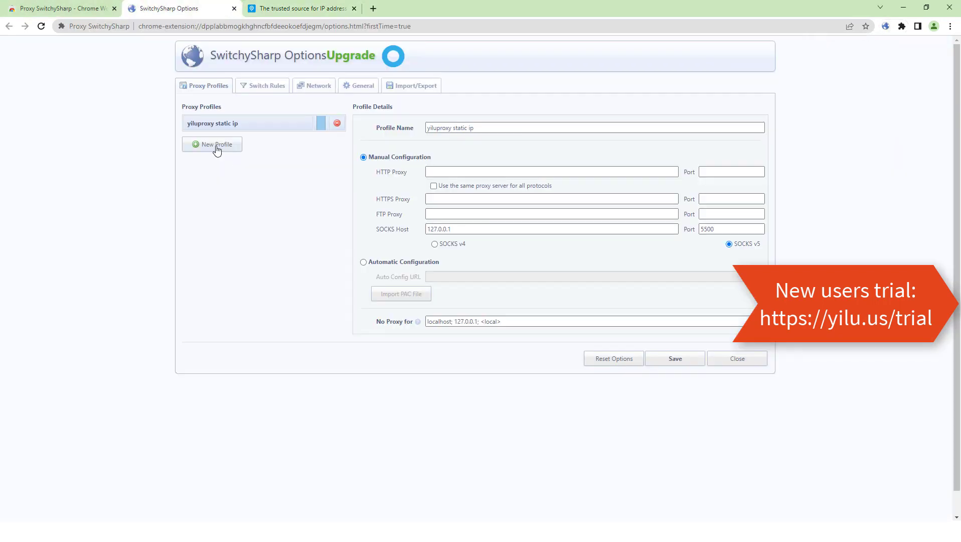
# Create a second profile named 'yiluproxy dynamic ip & mobile ip port forward socks5'
pyautogui.click(211, 145)
pyautogui.write('d')
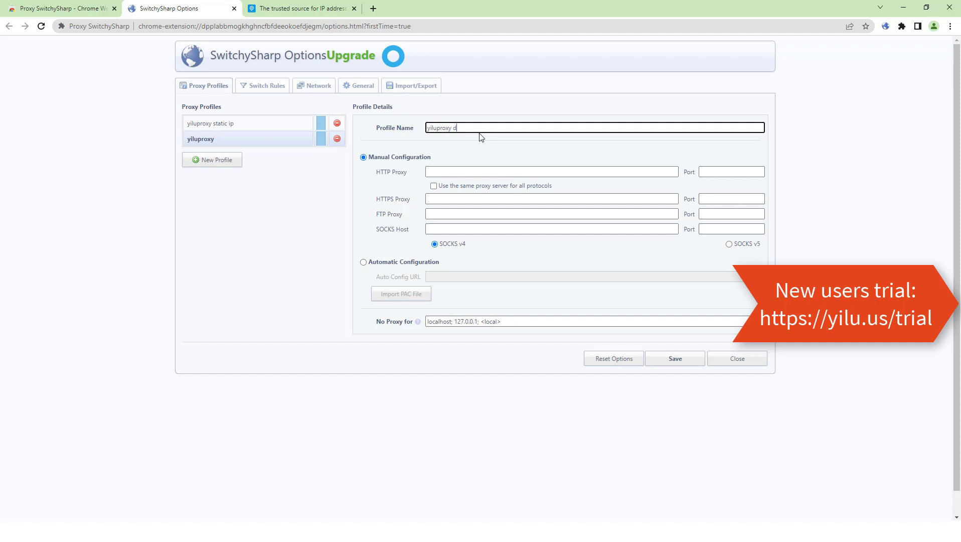
pyautogui.write('ynamic')
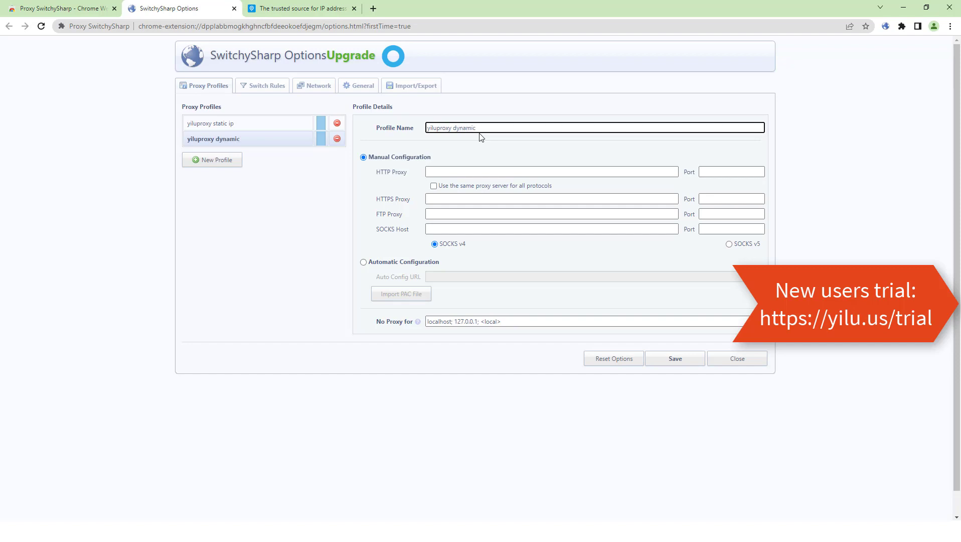
pyautogui.write('ip')
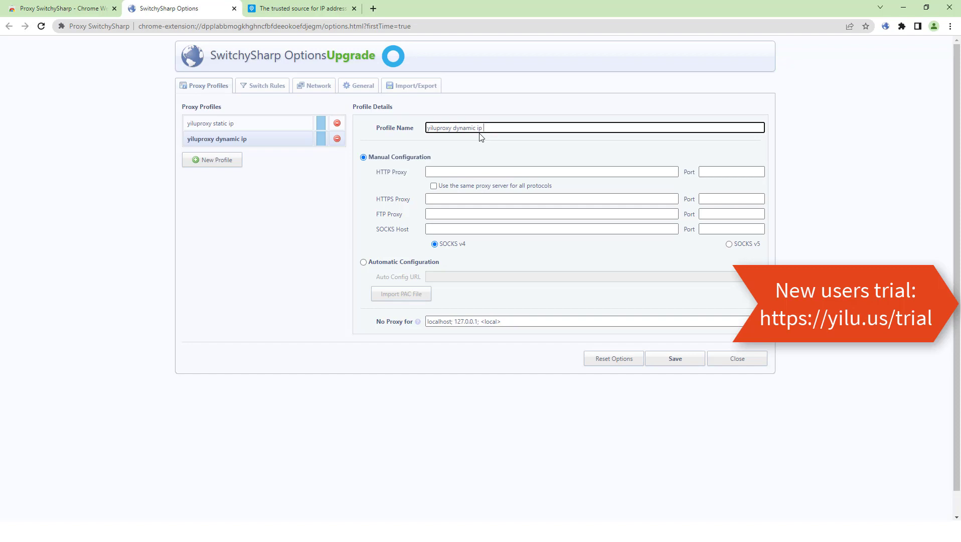
pyautogui.write('& mobile')
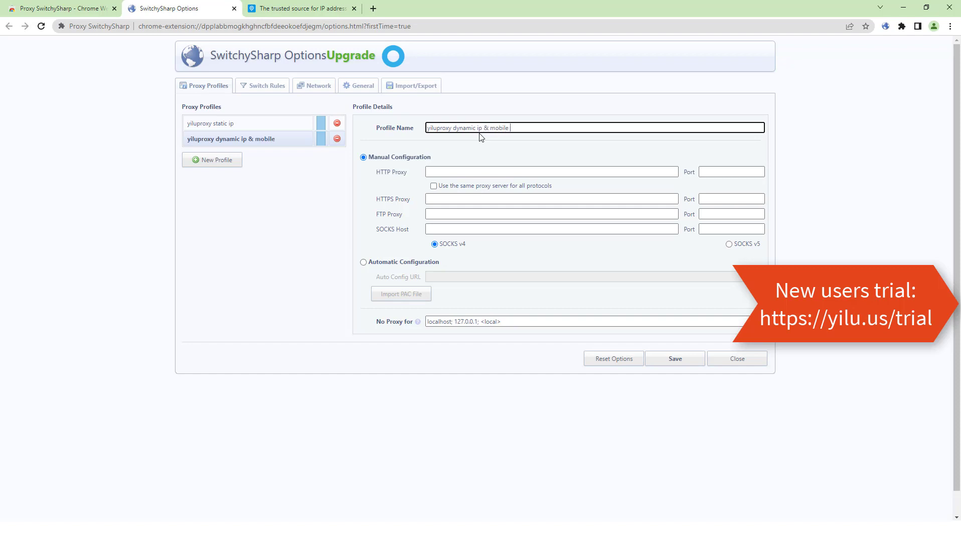
pyautogui.write('ip p')
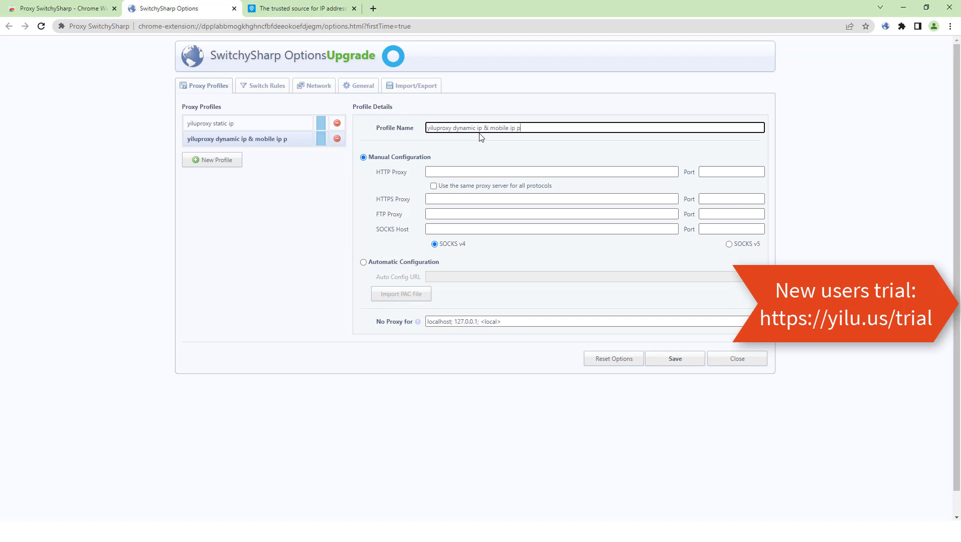
pyautogui.write('ort for')
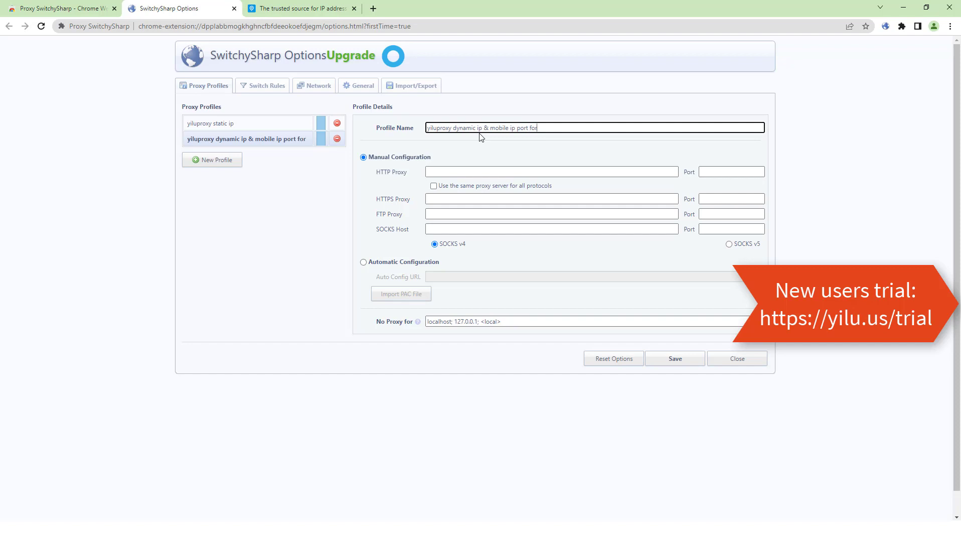
pyautogui.write('ward')
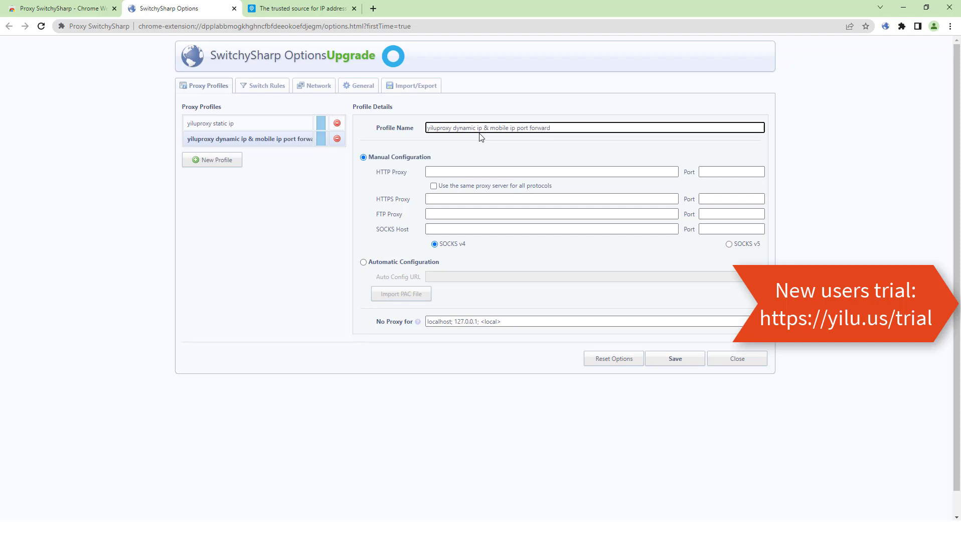
pyautogui.write('socks5')
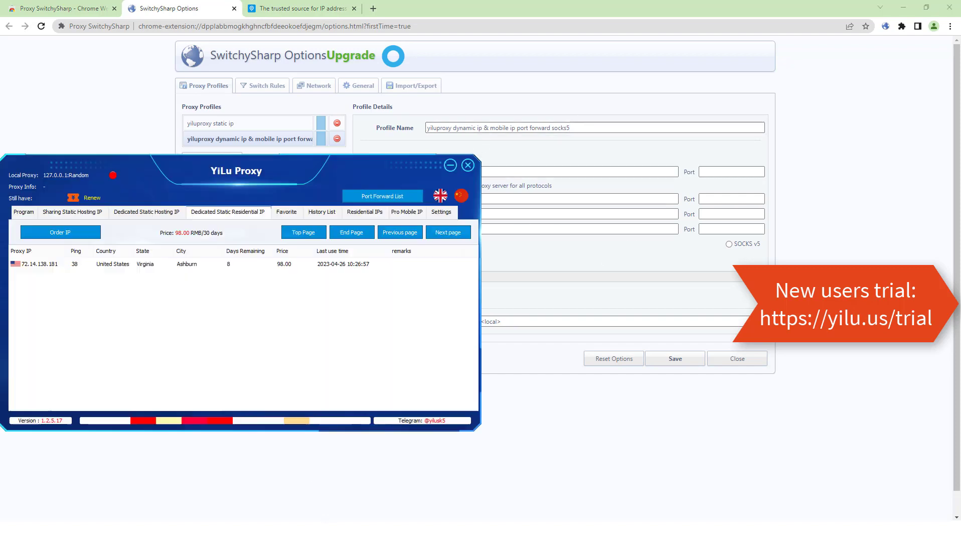
# Forward a TO-Tonga residential IP to local port 5501 and check the Port Forward List
pyautogui.click(363, 212)
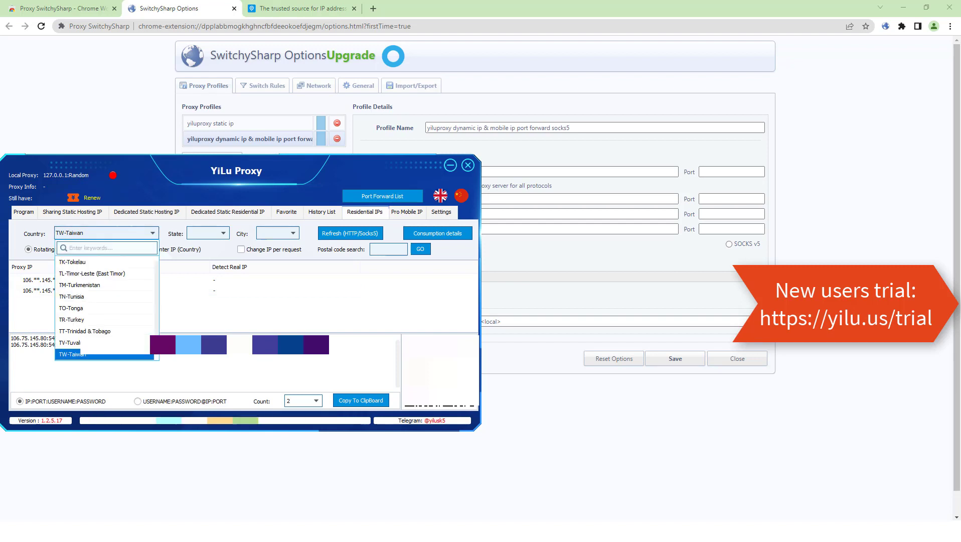
pyautogui.click(71, 308)
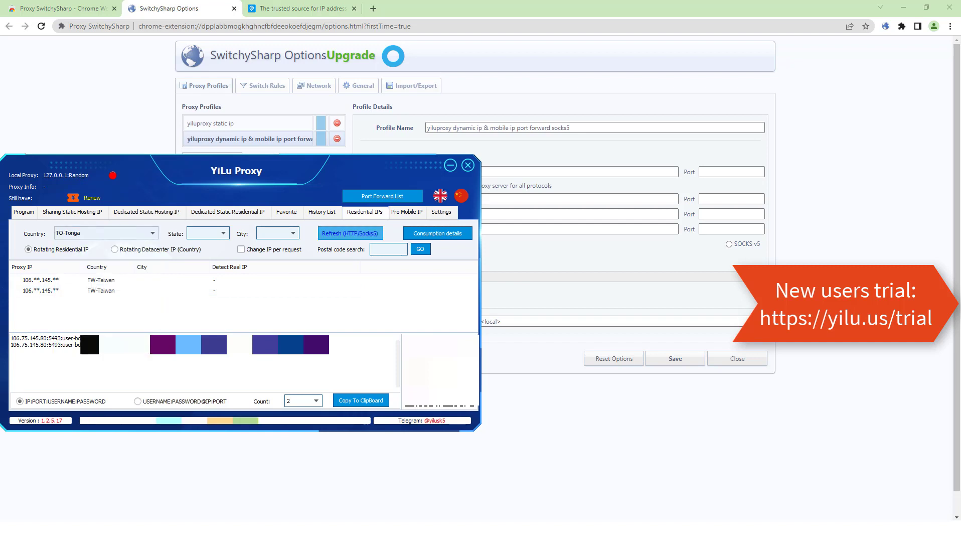
pyautogui.click(349, 233)
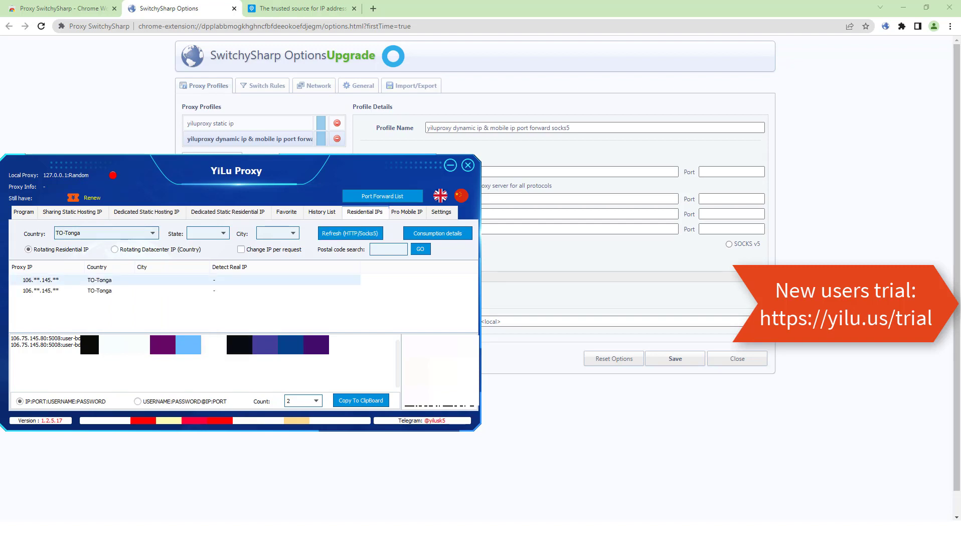
pyautogui.rightClick(31, 279)
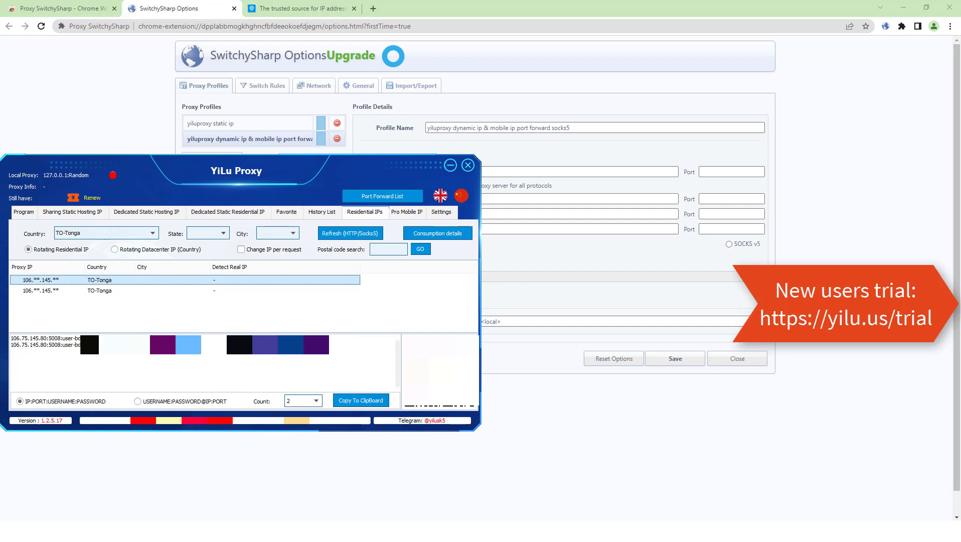
pyautogui.click(383, 196)
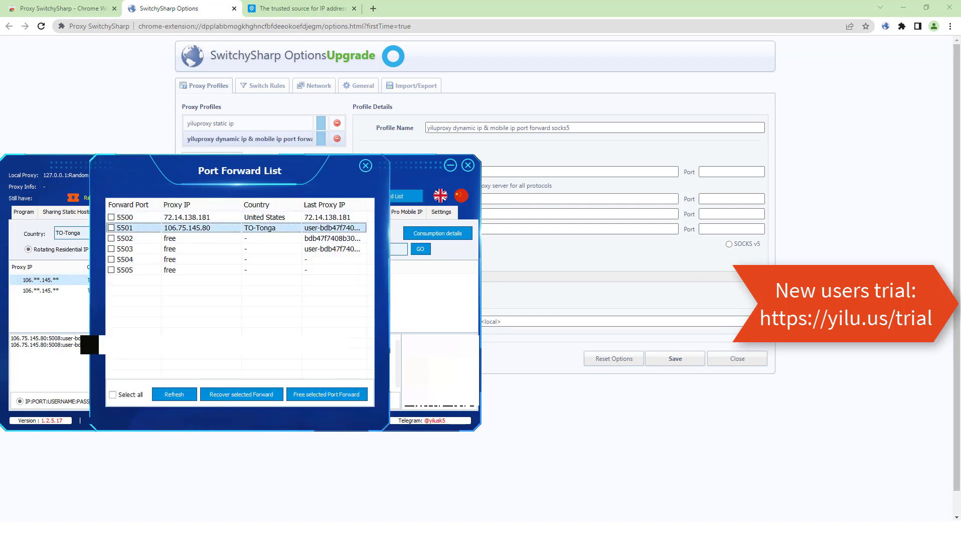
pyautogui.click(365, 166)
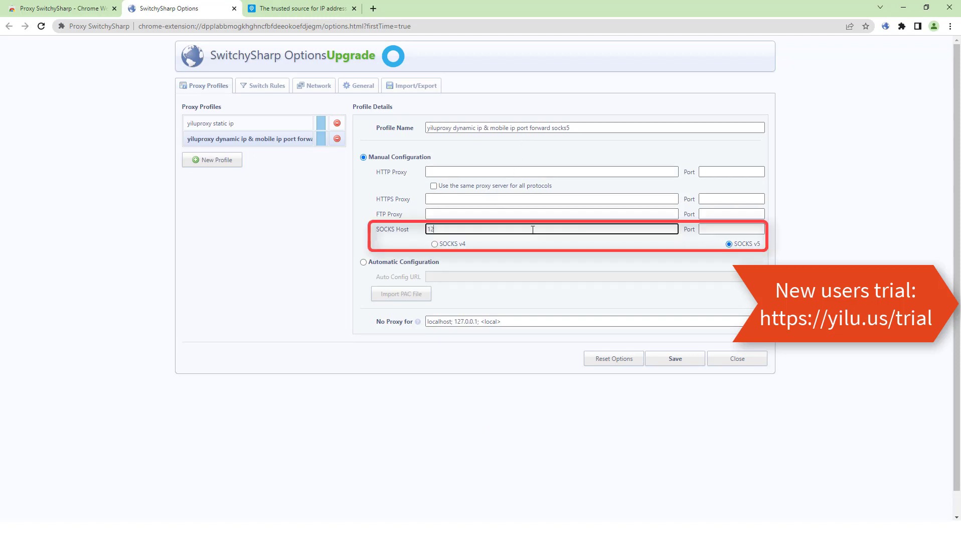
# Set SOCKS v5 host 127.0.0.1 on port 5501, save the profile, and return to ipinfo.io
pyautogui.write('127.0.0.1')
pyautogui.click(732, 229)
pyautogui.write('550')
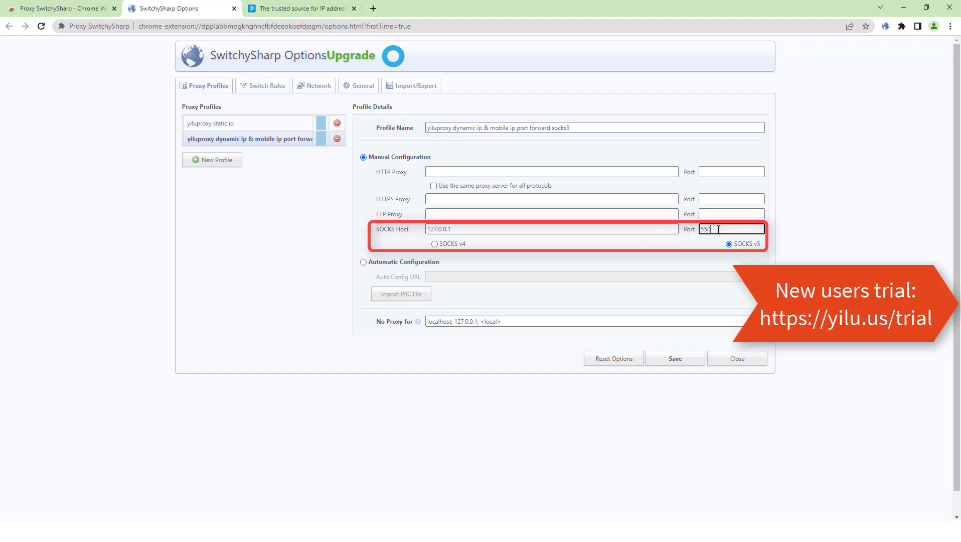
pyautogui.click(675, 358)
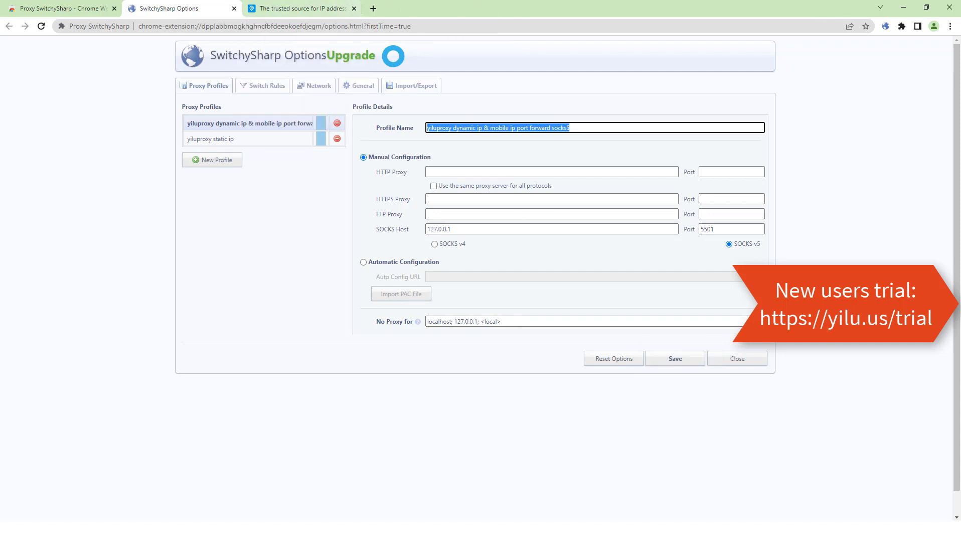
pyautogui.click(300, 9)
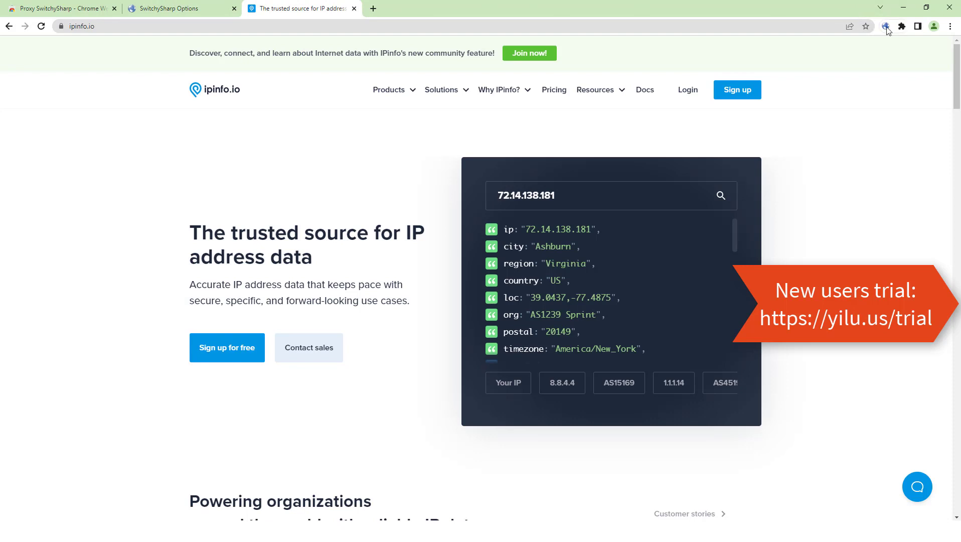
# Activate the port forward socks5 profile and confirm ipinfo.io shows 43.255.148.167 in Tonga
pyautogui.click(886, 27)
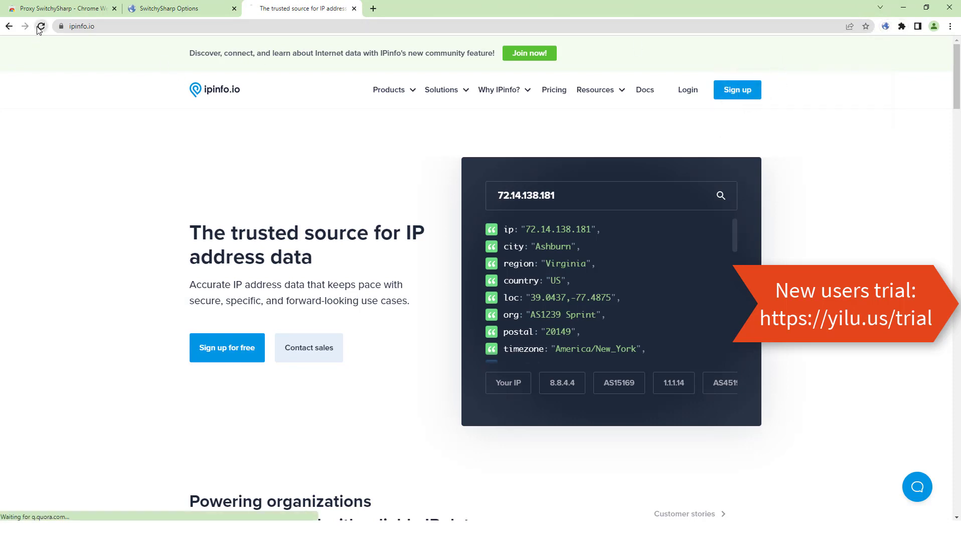
pyautogui.click(39, 26)
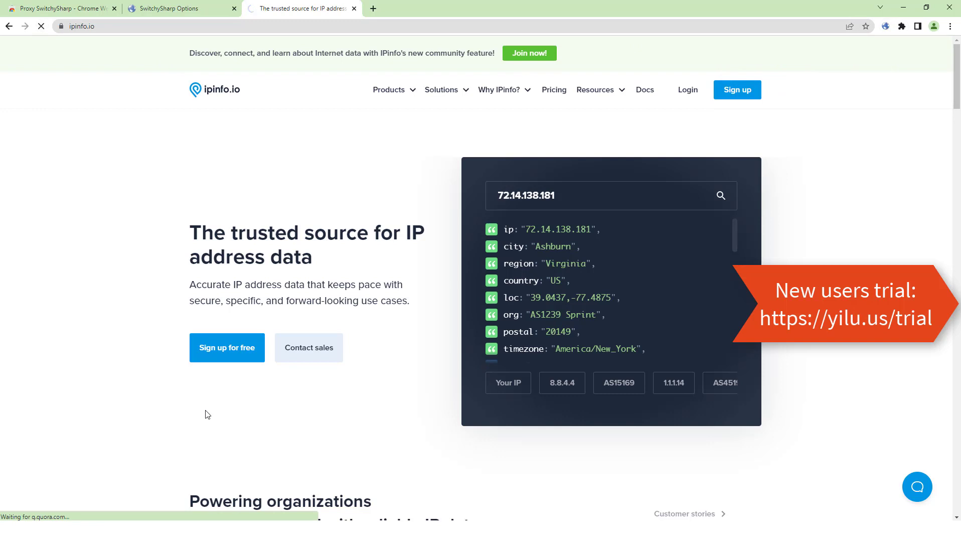
pyautogui.click(721, 195)
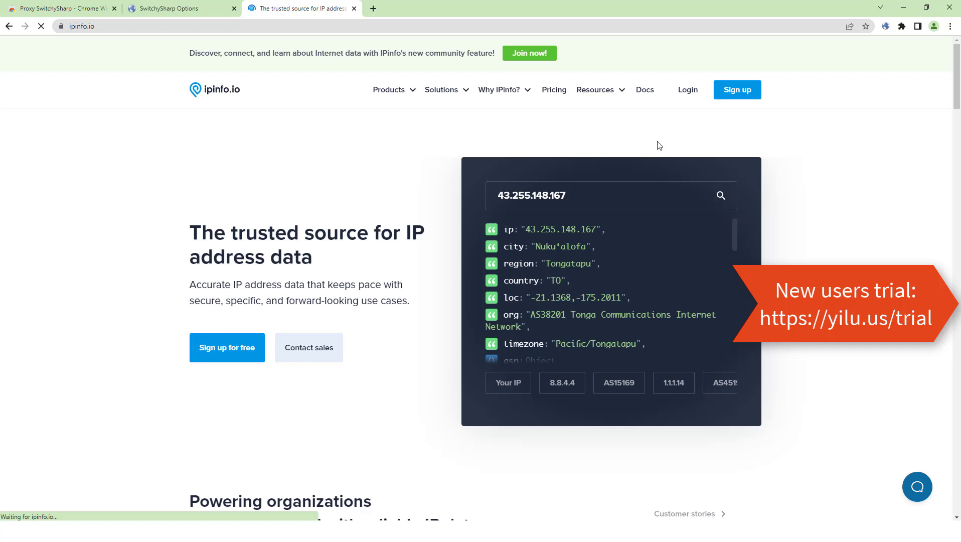
pyautogui.click(885, 26)
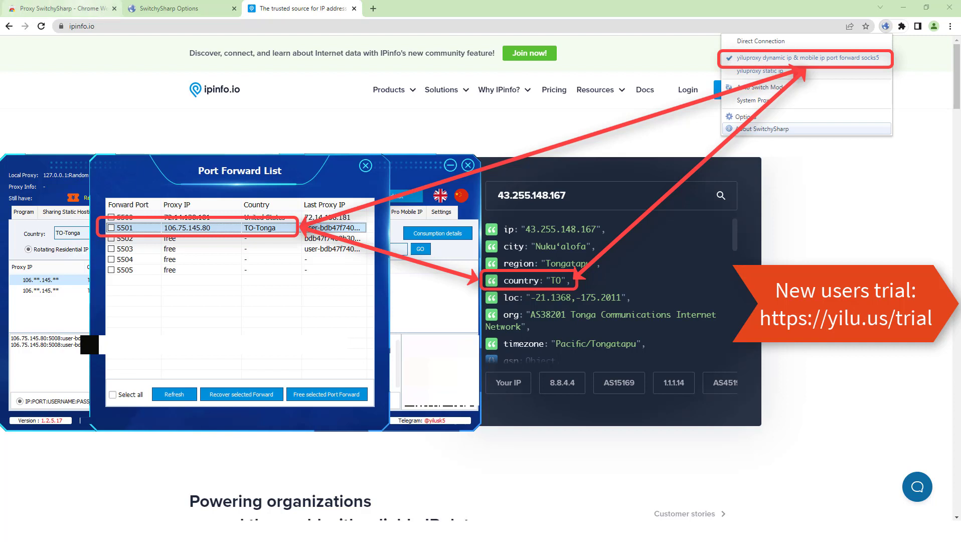
pyautogui.click(181, 8)
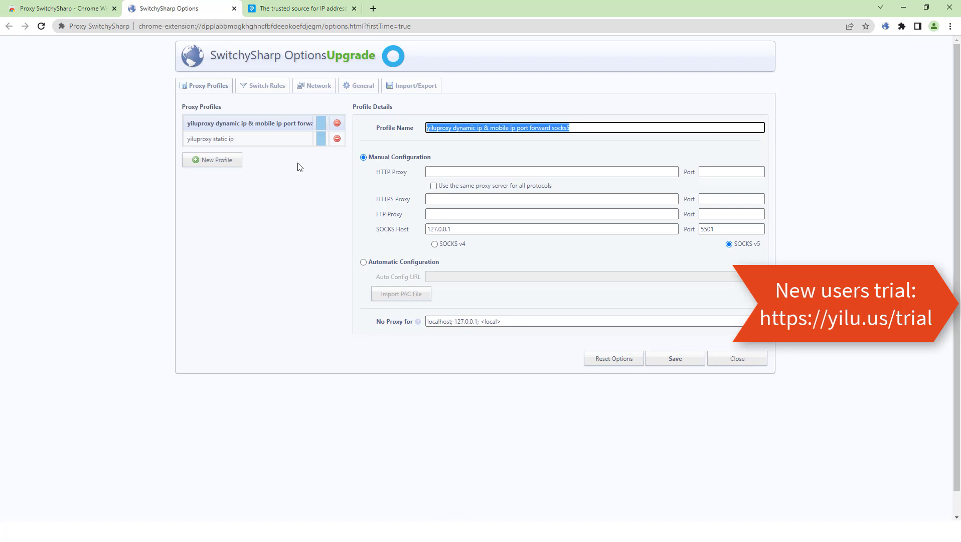
# Create a third profile named 'yiluproxy dynamic ip & mobile ip http'
pyautogui.click(212, 176)
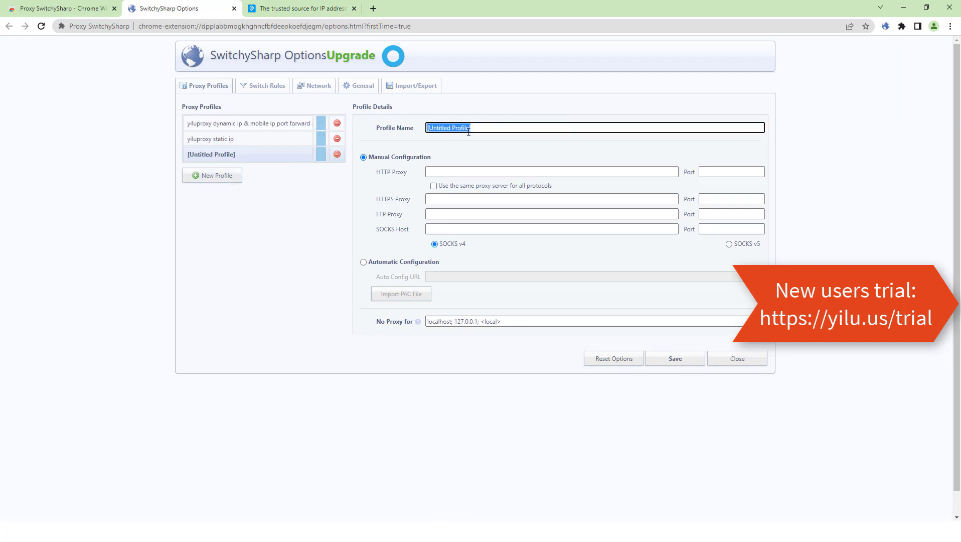
pyautogui.write('yiluproxy dynamic')
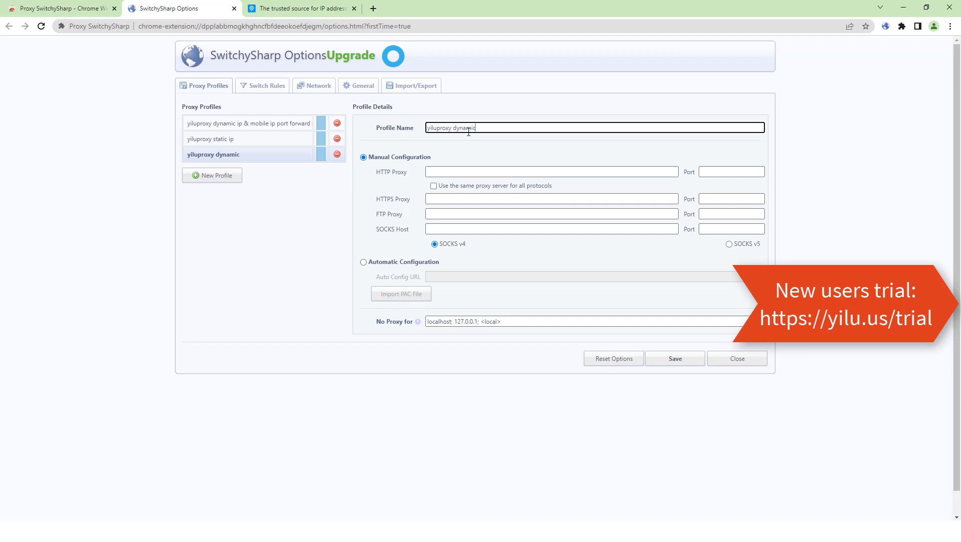
pyautogui.write('ip & mobile i')
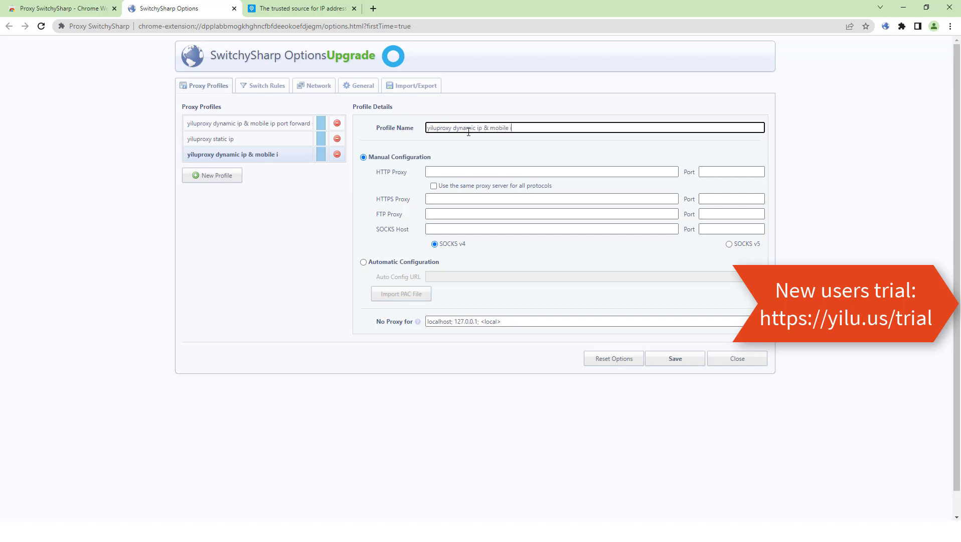
pyautogui.write('http')
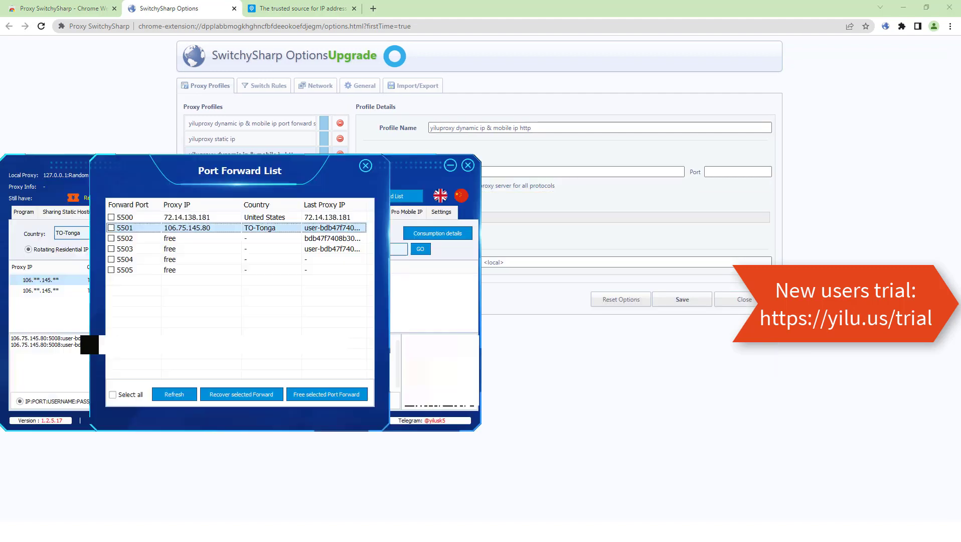
# Forward a BD-Bangladesh Pro Mobile IP to local port 5502 and check the Port Forward List
pyautogui.click(365, 166)
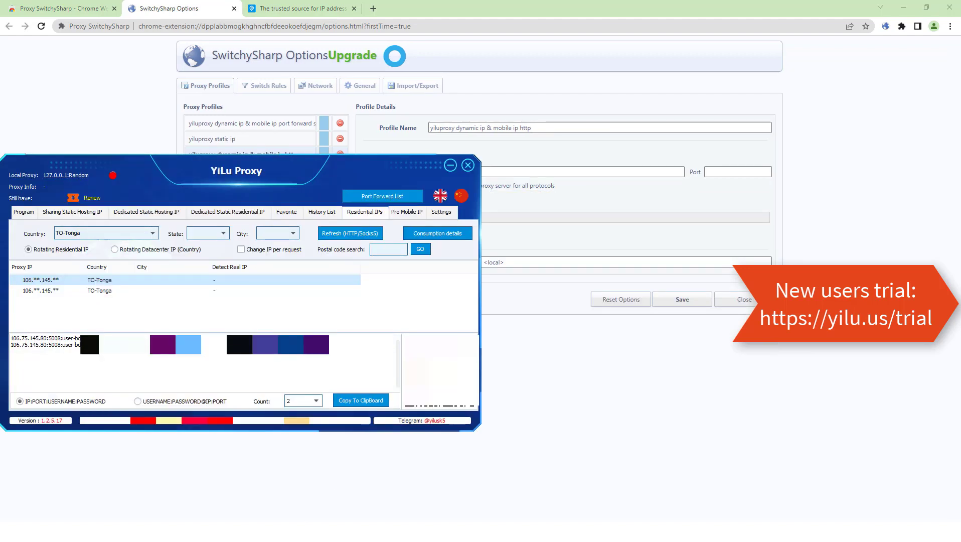
pyautogui.click(406, 212)
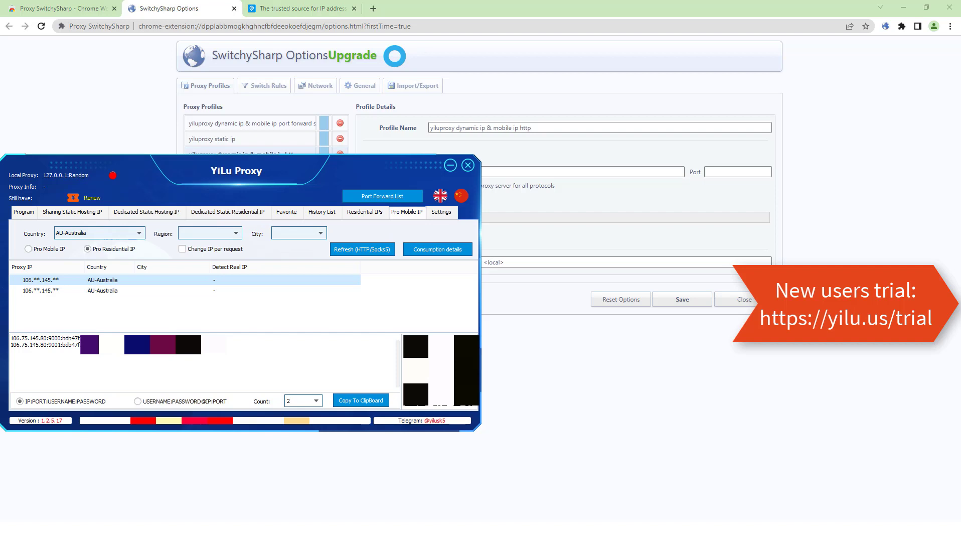
pyautogui.click(28, 249)
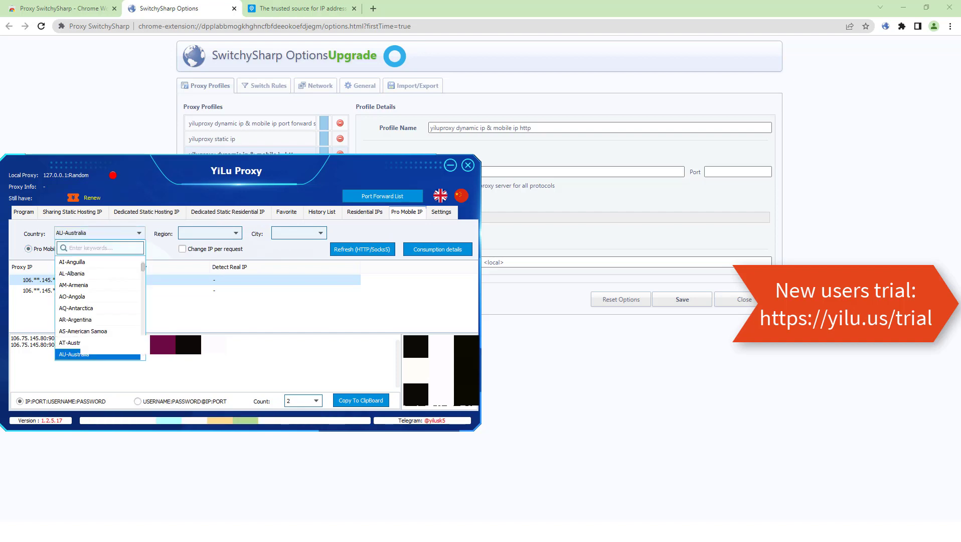
pyautogui.scroll(3)
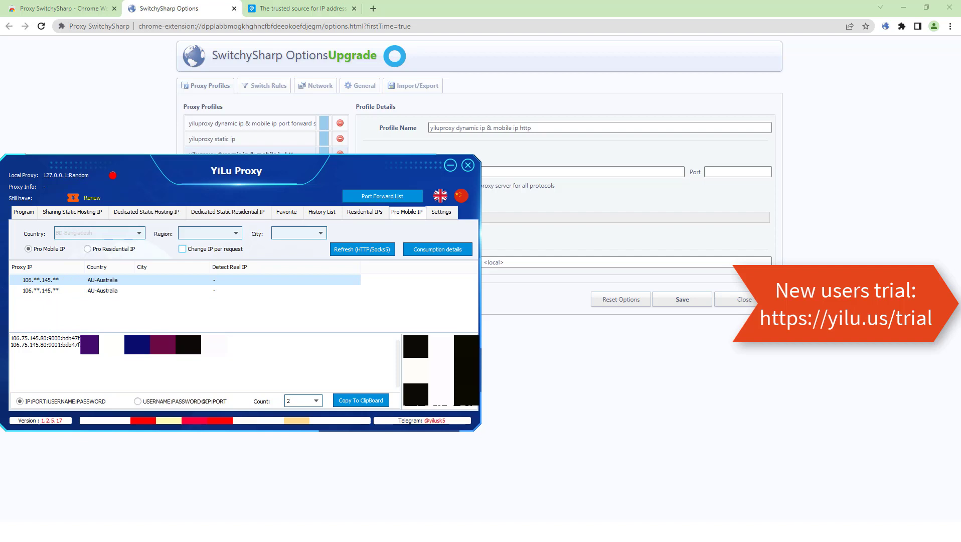
pyautogui.click(99, 232)
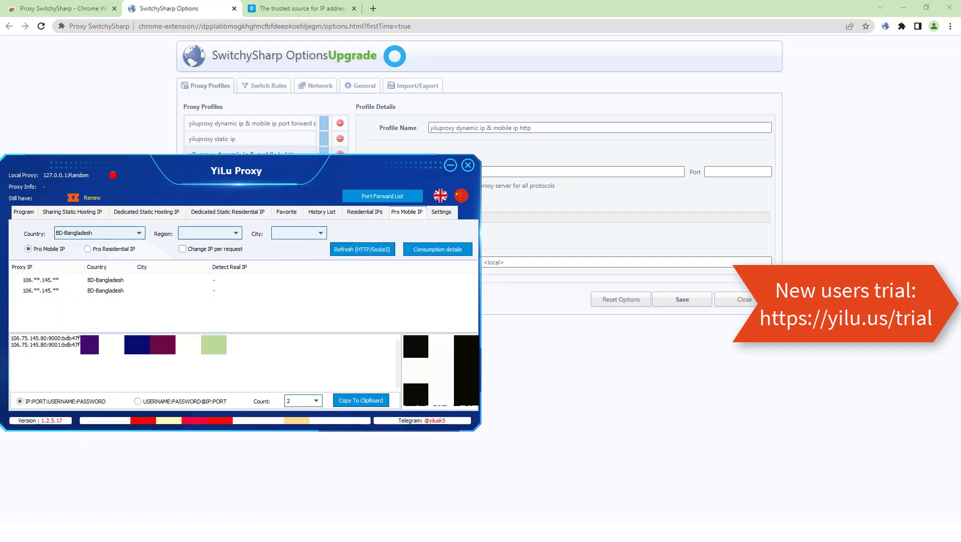
pyautogui.rightClick(55, 280)
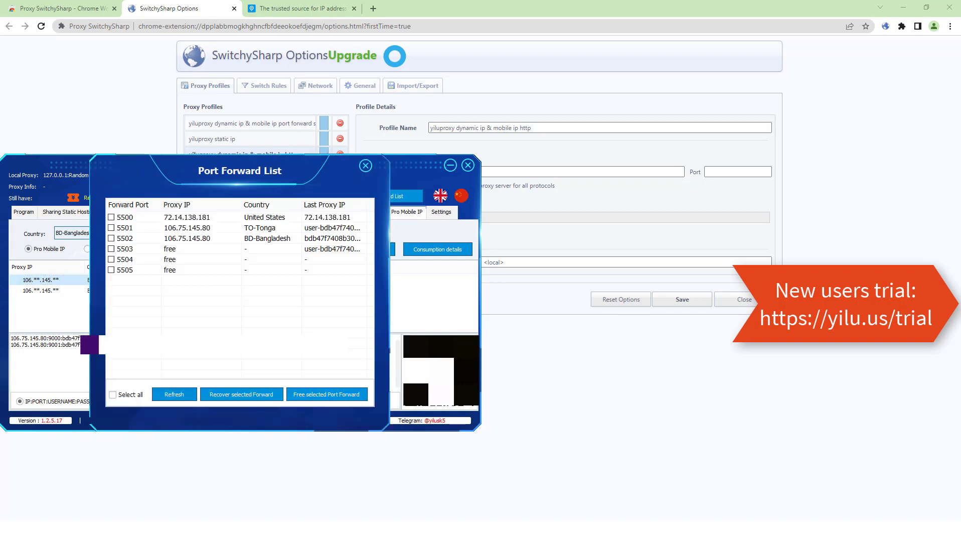
pyautogui.click(239, 237)
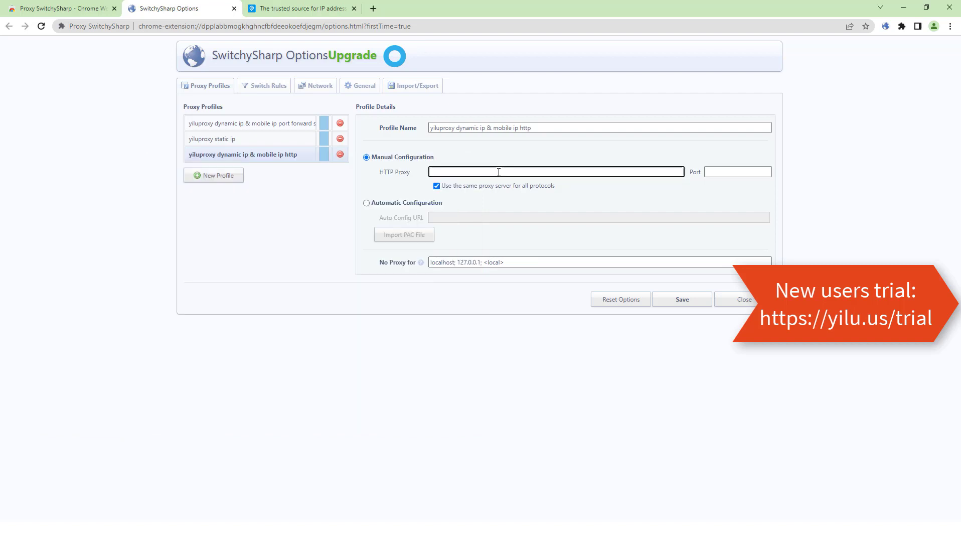
# Enter proxy 127.0.0.1 port 5502, save the http profile and return to ipinfo.io
pyautogui.write('127.0.0.1')
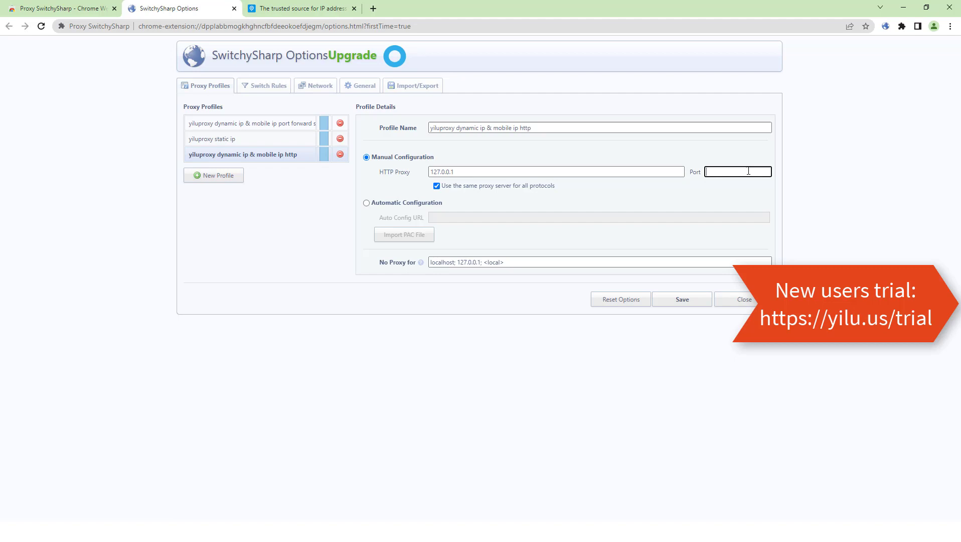
pyautogui.write('5502')
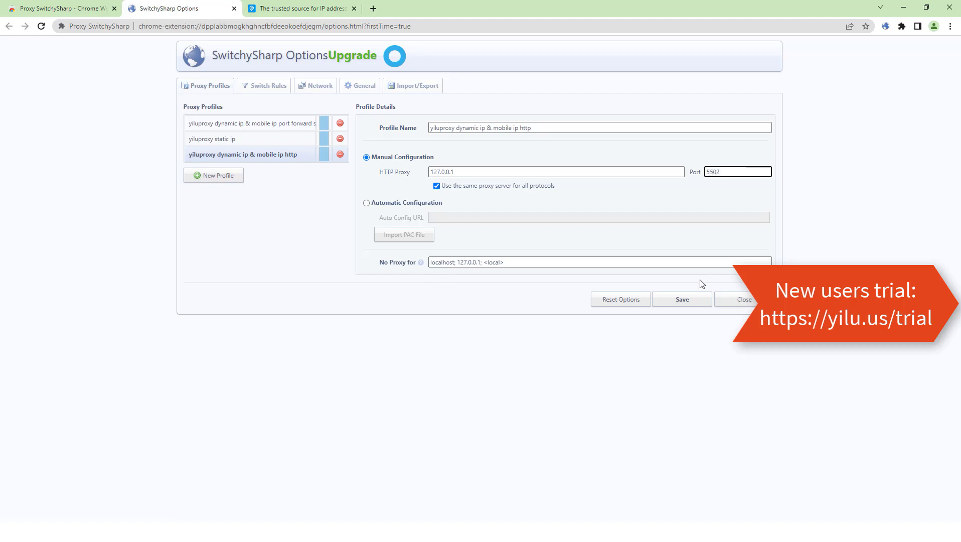
pyautogui.click(681, 299)
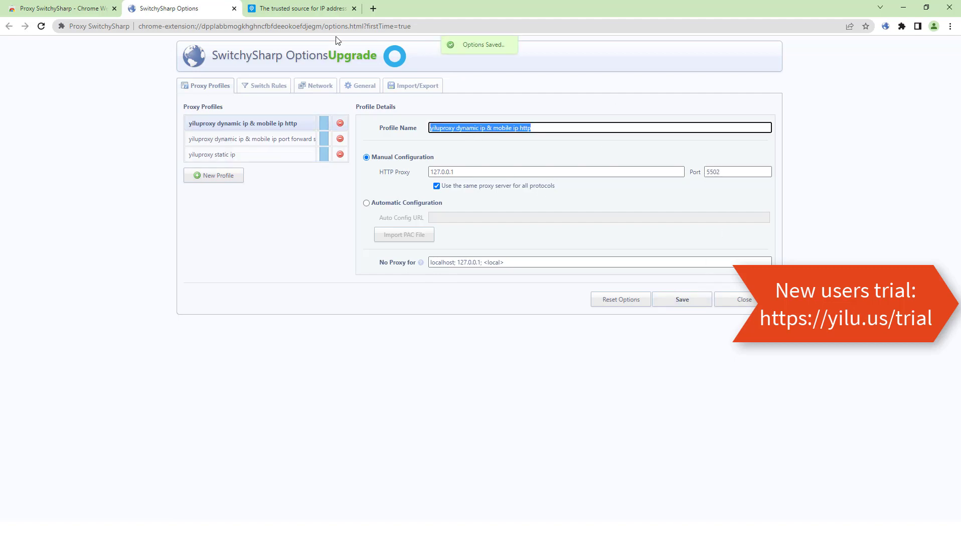
pyautogui.click(885, 26)
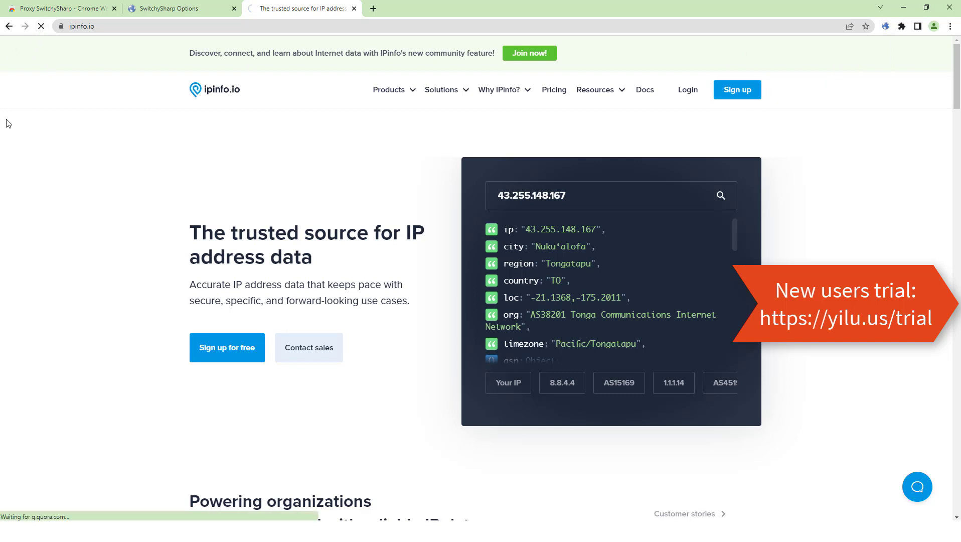
pyautogui.moveTo(26, 137)
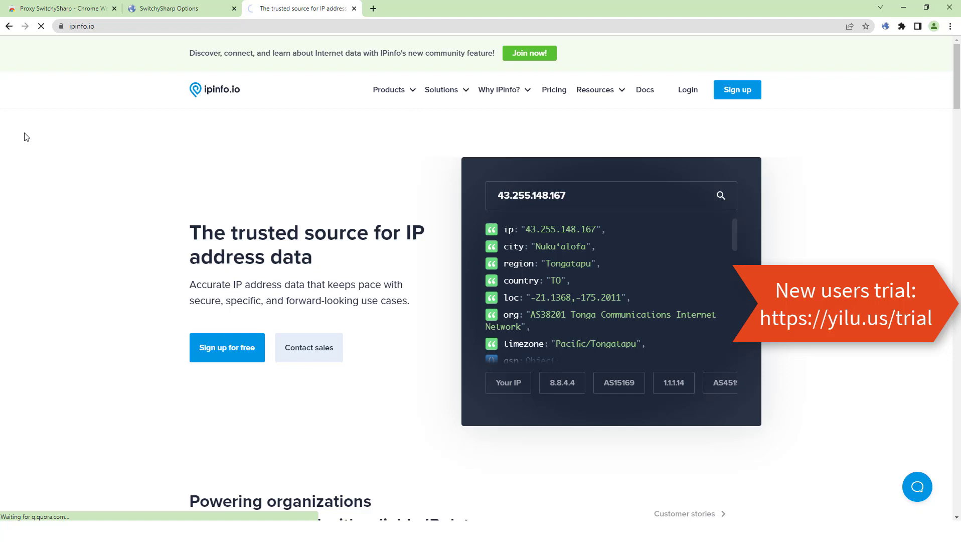
pyautogui.moveTo(90, 174)
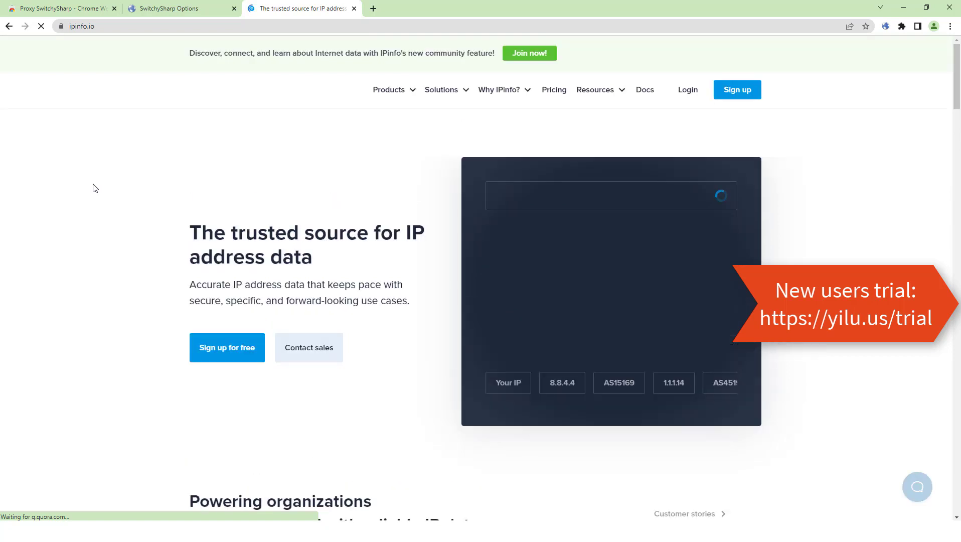
pyautogui.moveTo(400, 295)
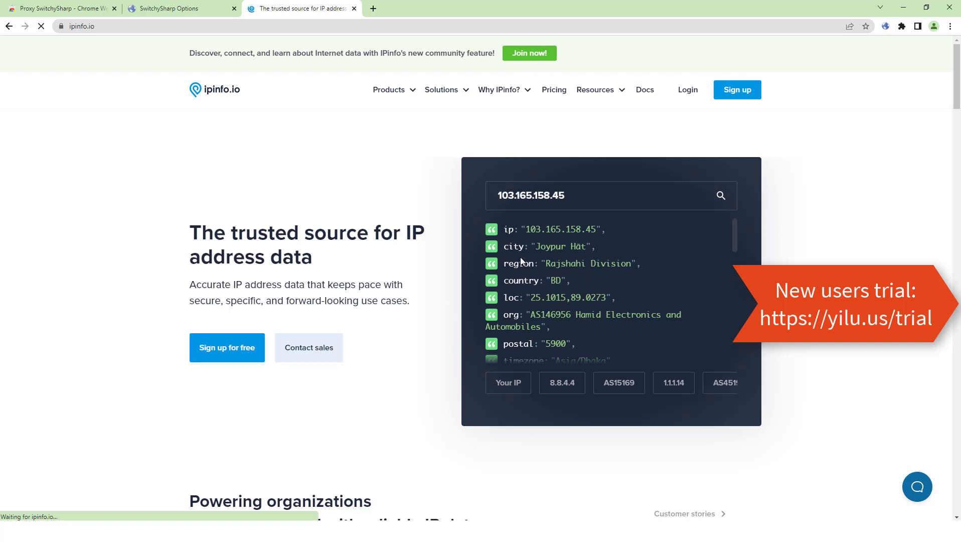
# Read the new Bangladesh IP 103.165.158.45 on ipinfo.io, then return to SwitchySharp options
pyautogui.click(885, 26)
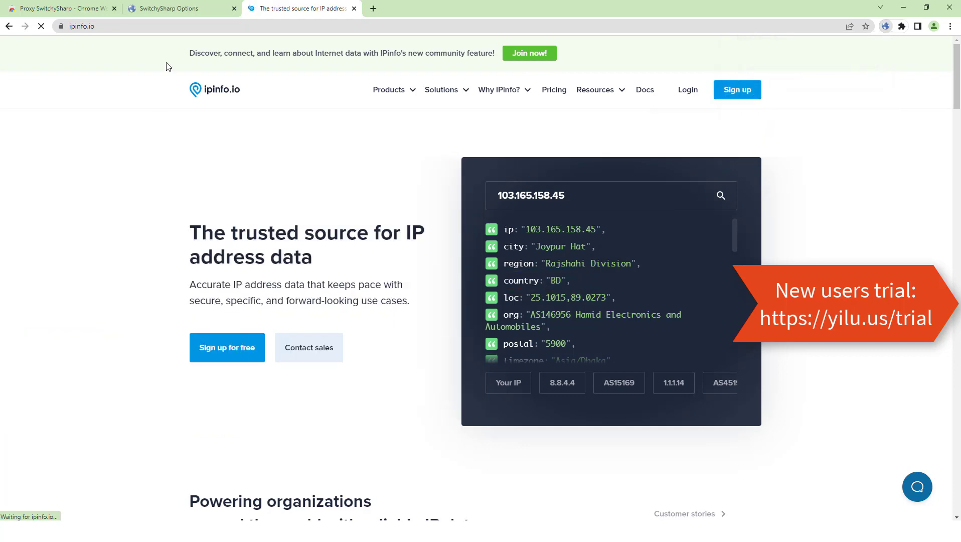
pyautogui.click(178, 8)
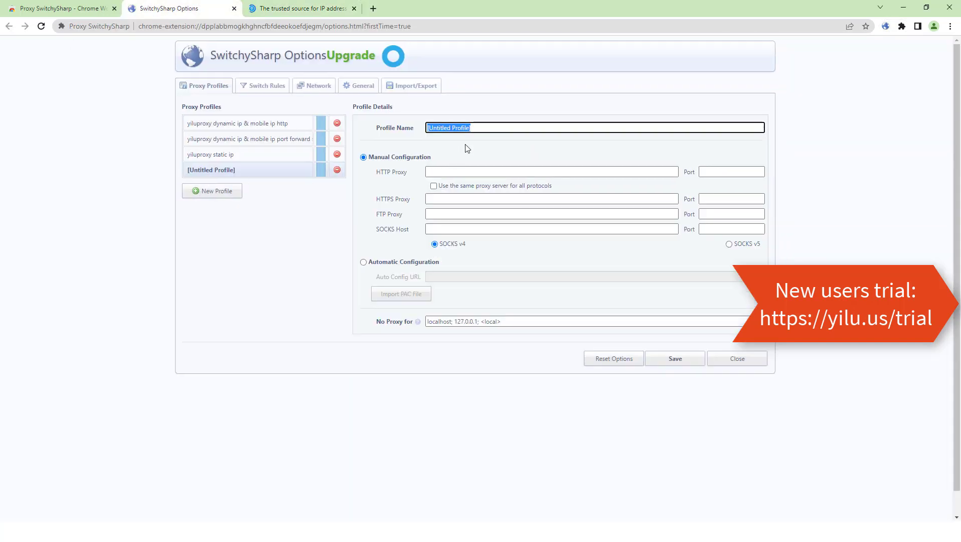
# Name the new profile 'yiluproxy dynamic & mobile ip username password'
pyautogui.write('yilu')
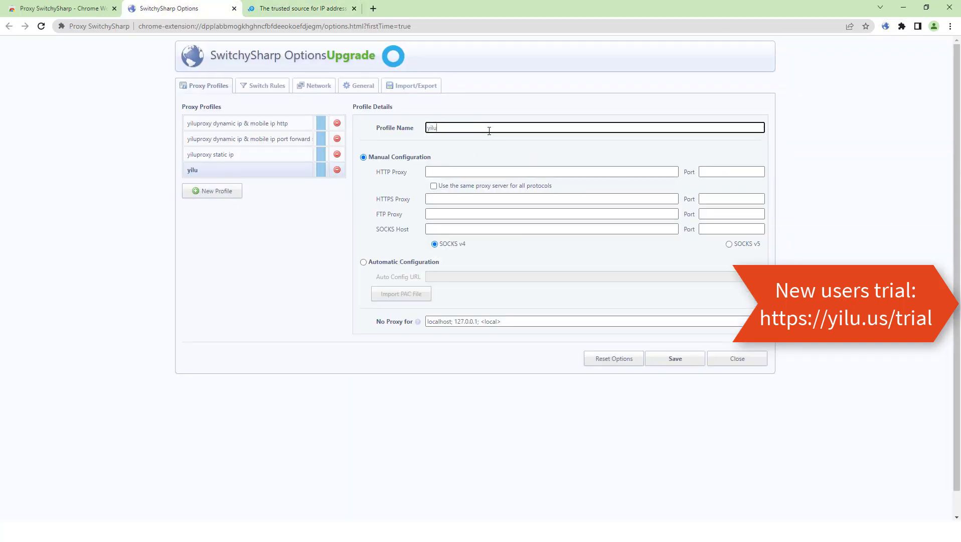
pyautogui.write('yiluproxy dynamic')
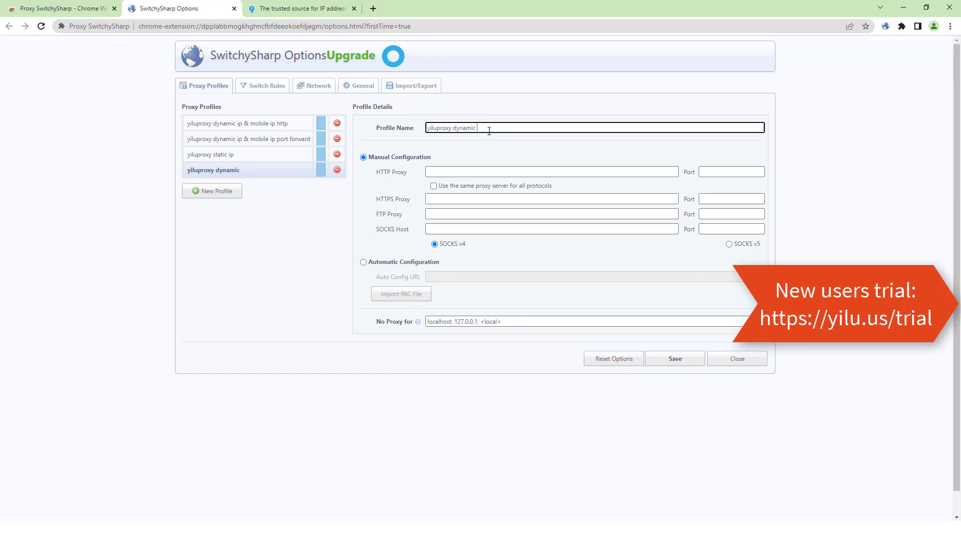
pyautogui.write('& mobile')
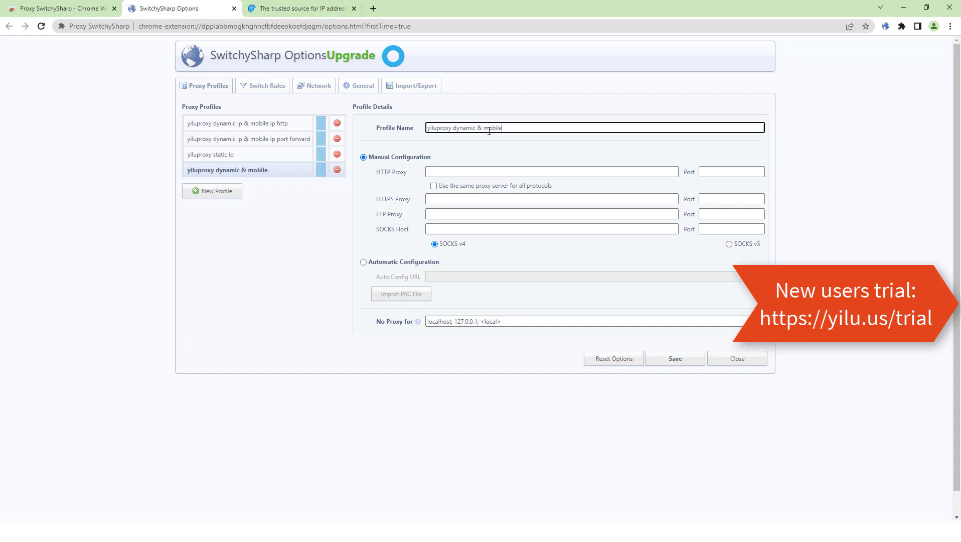
pyautogui.write('ip u')
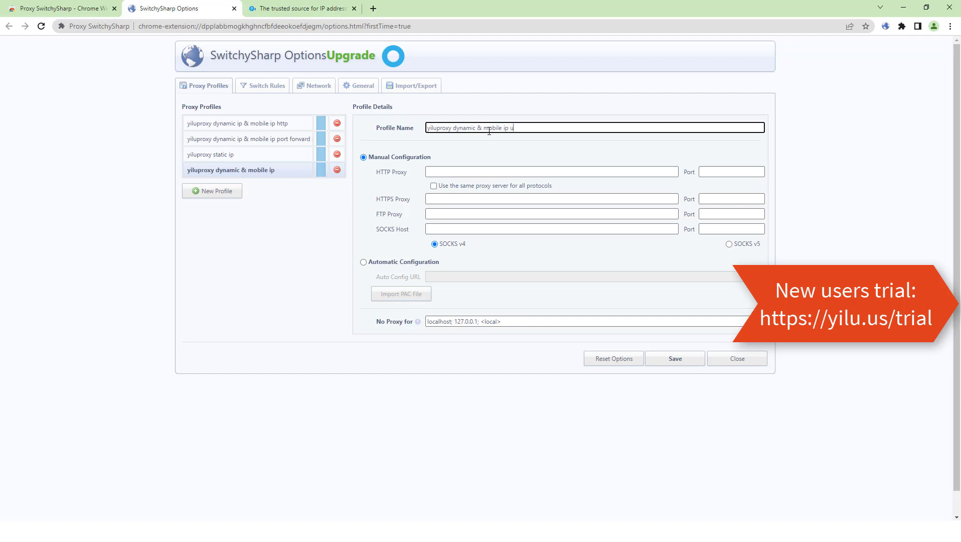
pyautogui.write('username pa')
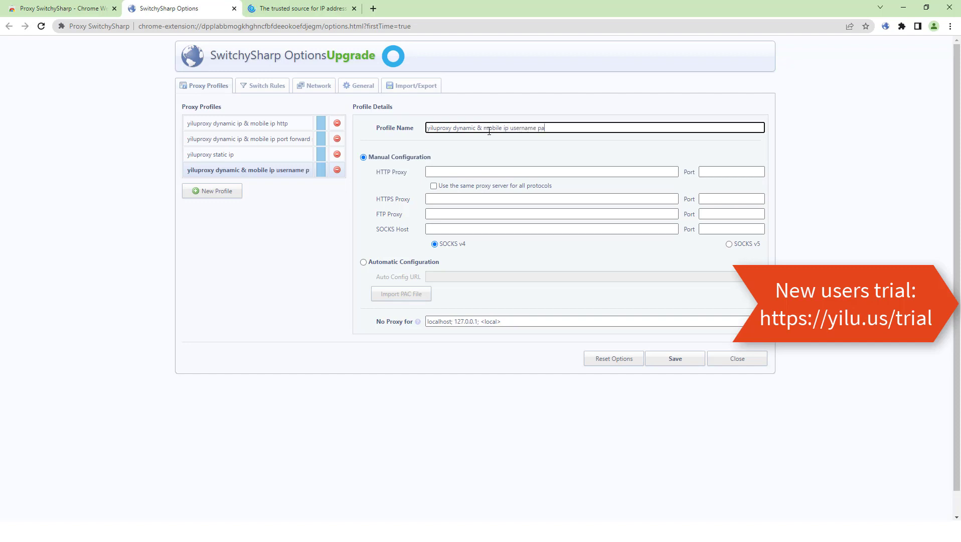
pyautogui.write('ssword')
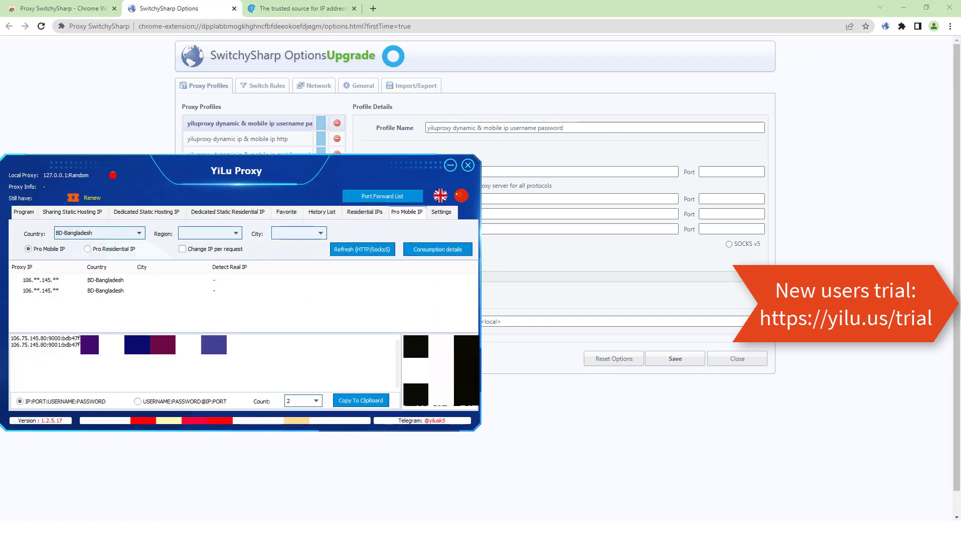
# Point the profile to Thailand residential proxy 106.75.145.80 port 6507 for all protocols
pyautogui.click(364, 212)
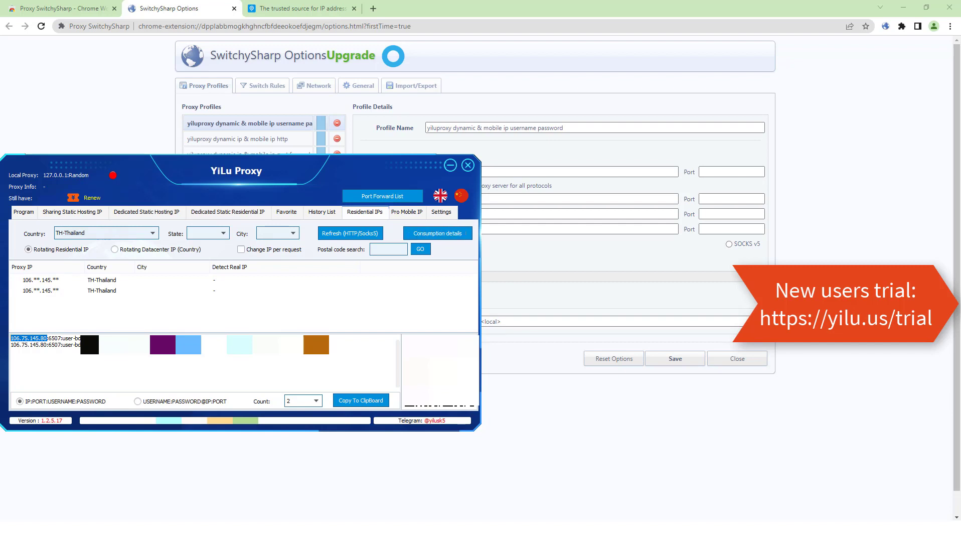
pyautogui.click(467, 164)
pyautogui.write('65')
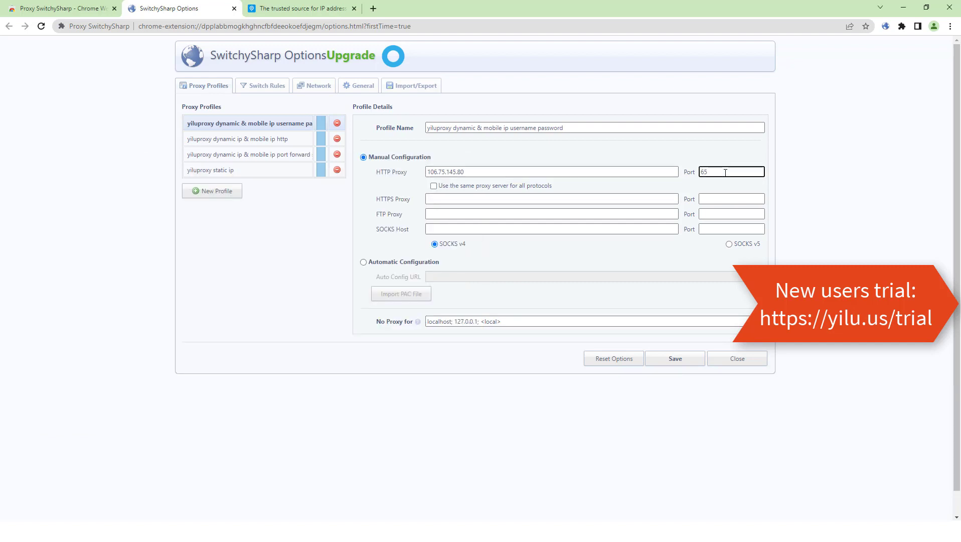
pyautogui.click(434, 186)
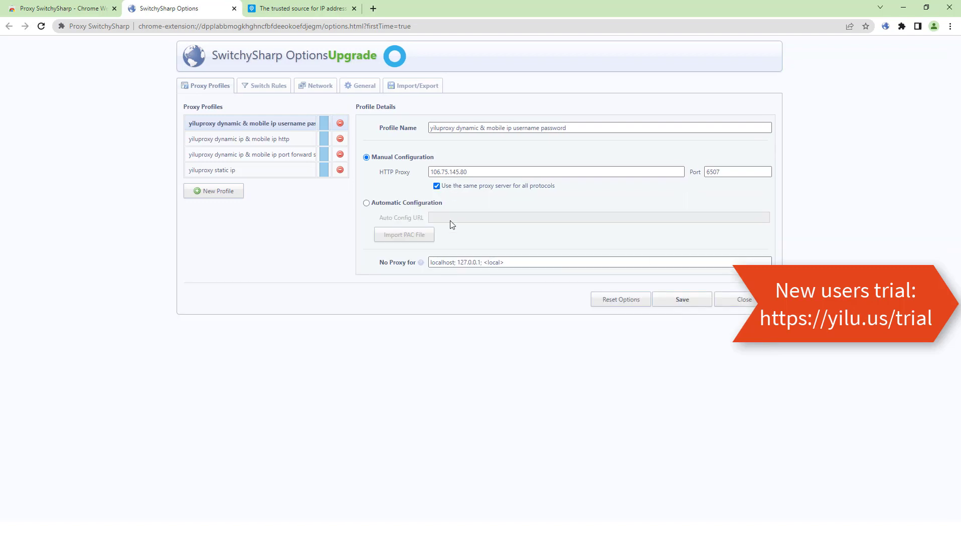
pyautogui.click(300, 8)
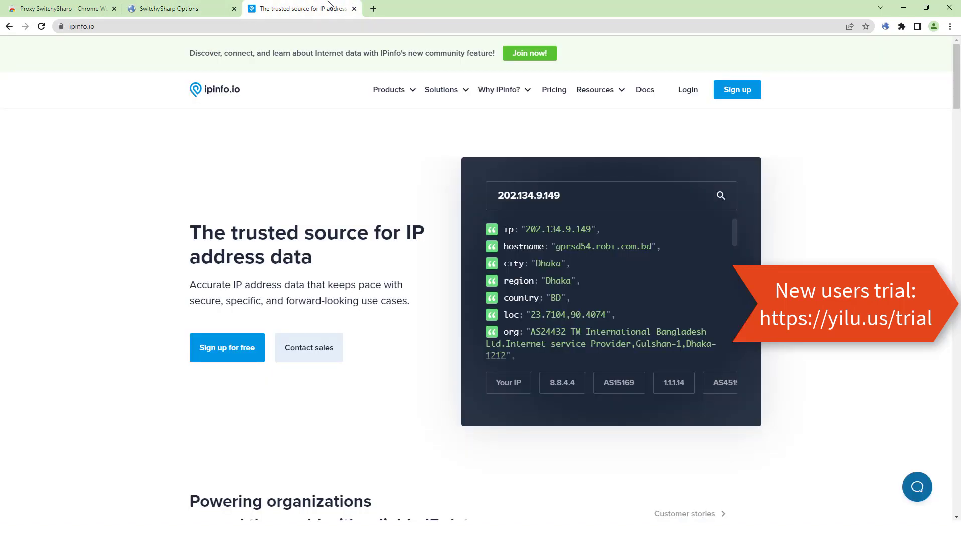
# Reload ipinfo.io through the new proxy, bringing up the 106.75.145.80:6507 sign-in request
pyautogui.click(885, 27)
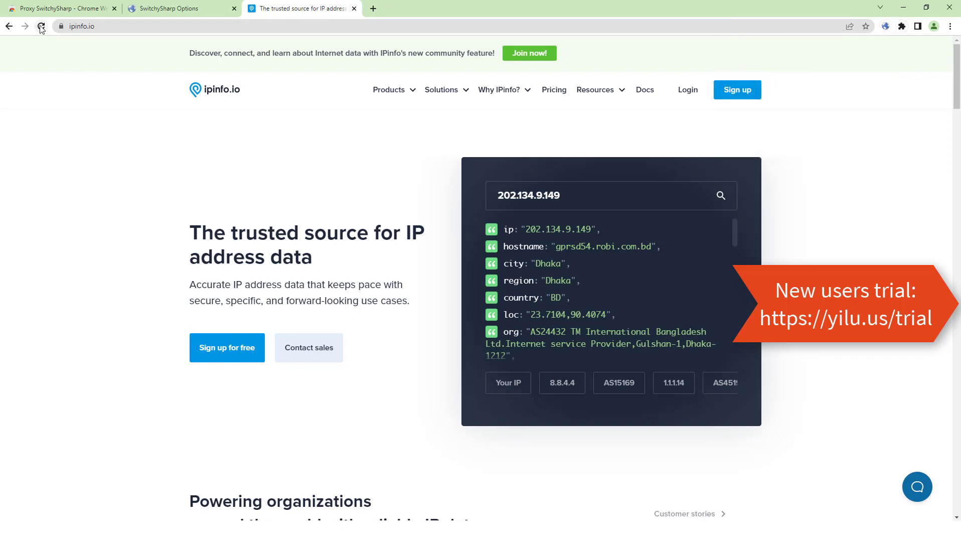
pyautogui.click(40, 26)
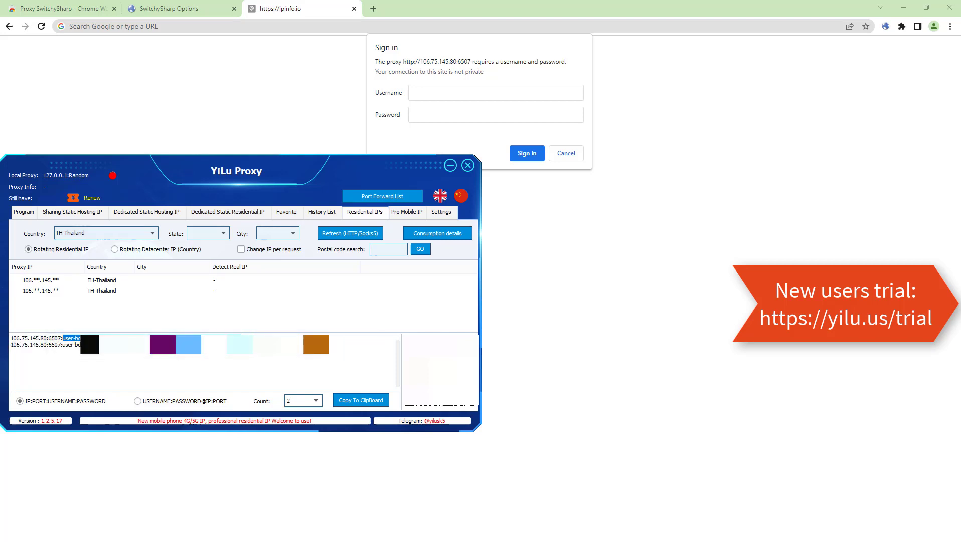
# Sign in to the proxy with YiLu's username and password so ipinfo.io loads
pyautogui.click(493, 92)
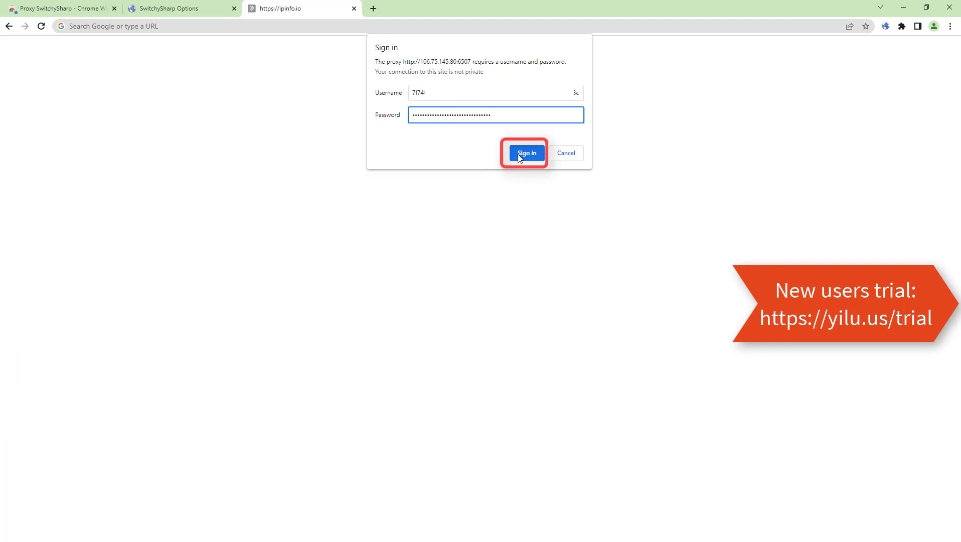
pyautogui.click(526, 153)
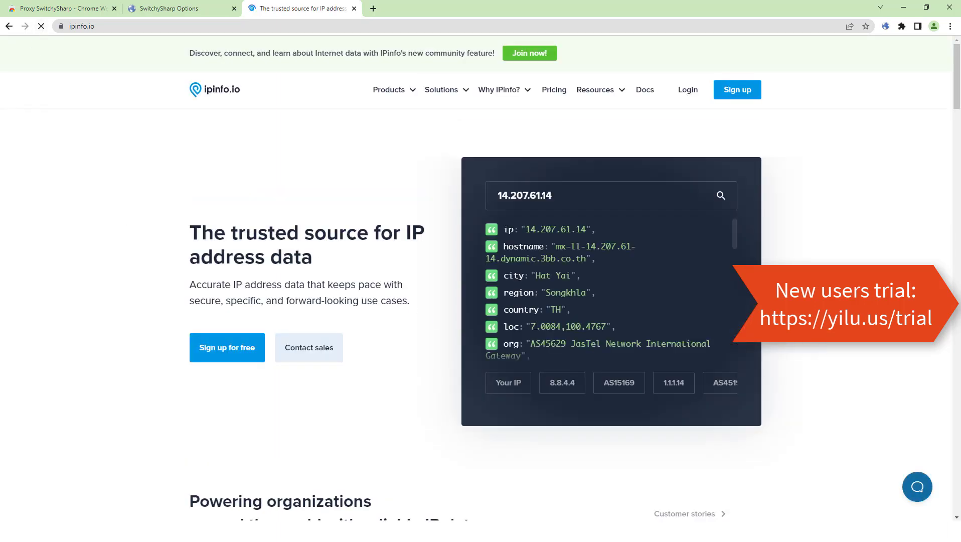
# Confirm the username-password profile is active and ipinfo.io's 14.207.61.14 is in Thailand (TH)
pyautogui.click(885, 26)
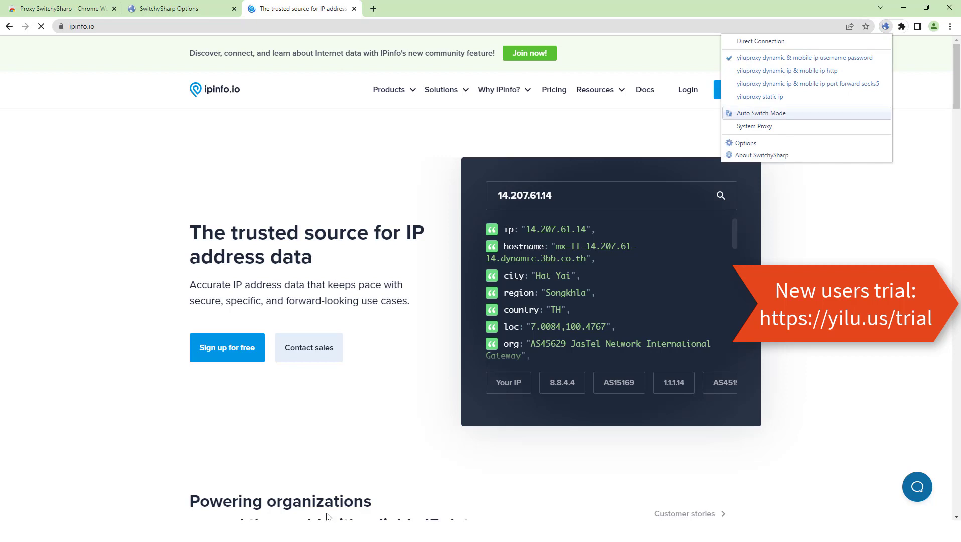
pyautogui.click(805, 58)
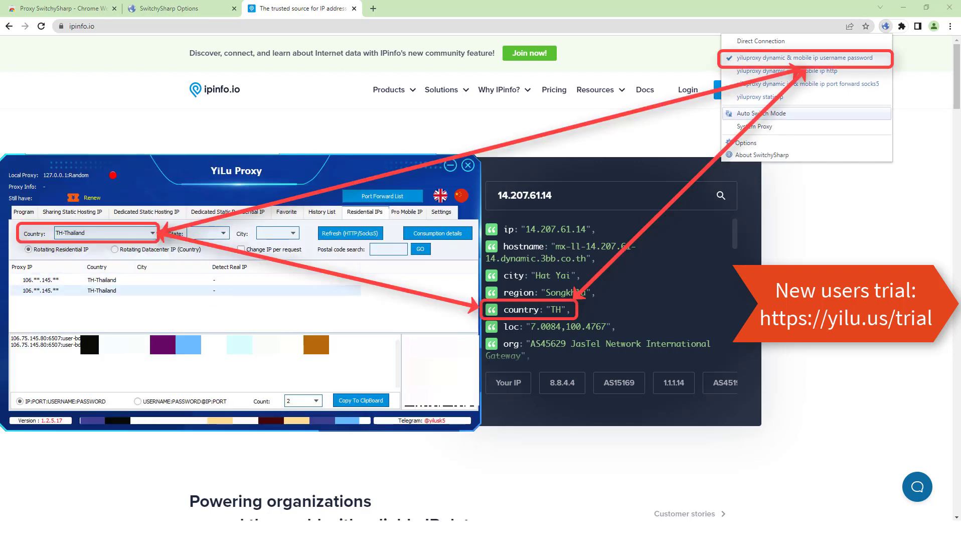
pyautogui.click(123, 280)
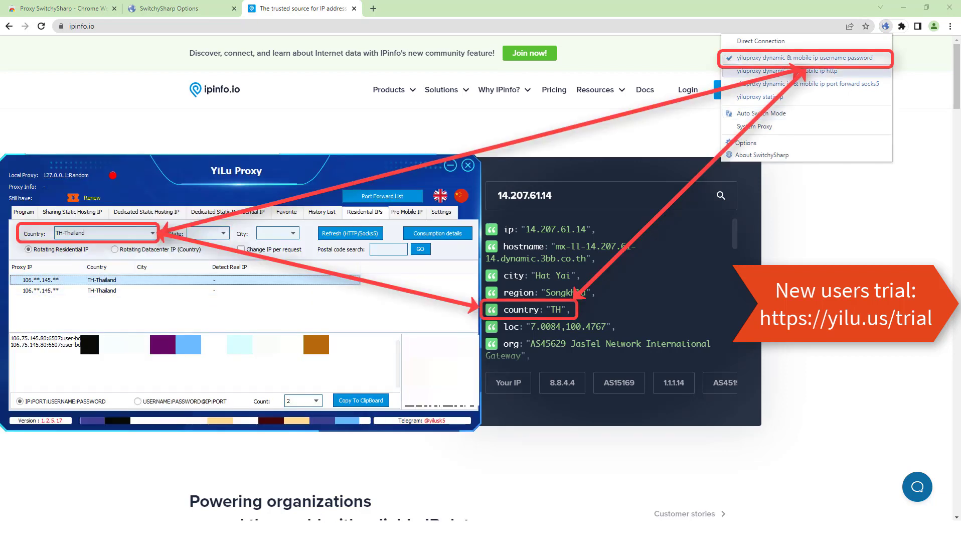